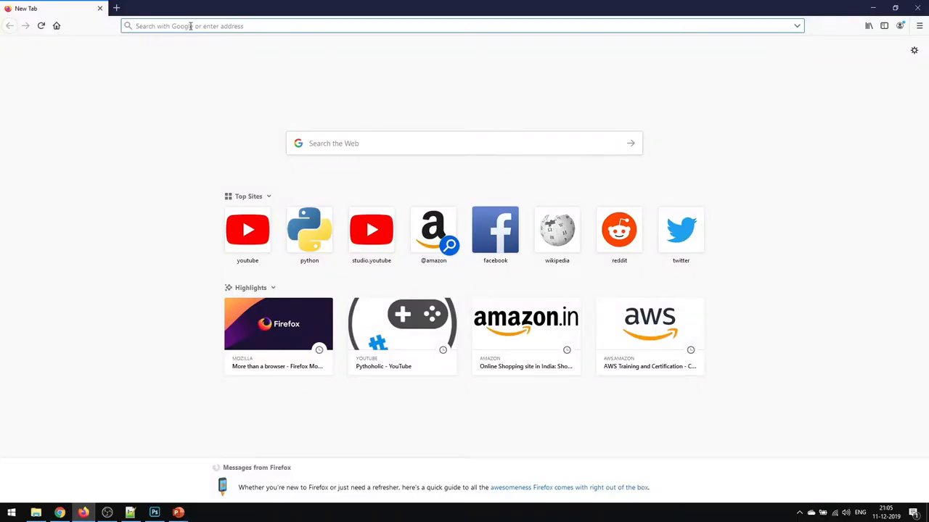
Search Google for 'aws free tier account' from the Firefox address bar
type("aws+free+tier+account")
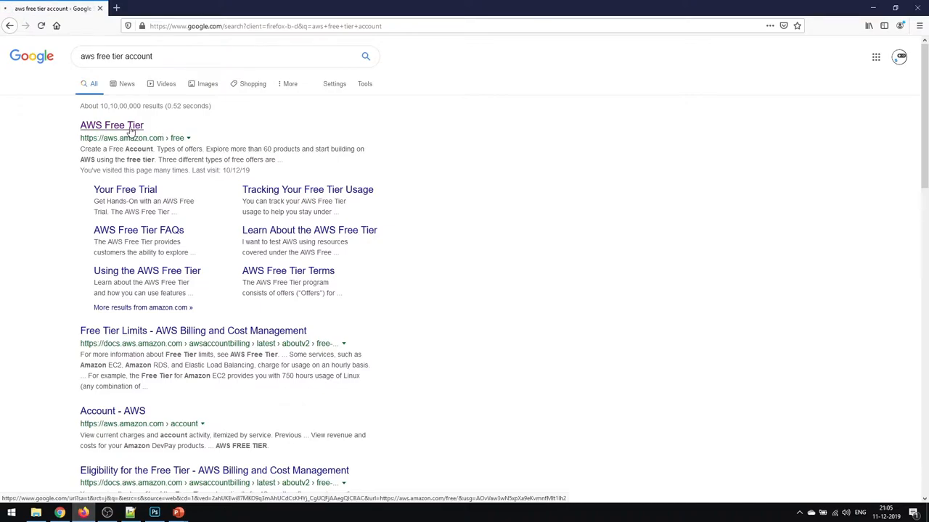
Browse the AWS Free Tier offers, filtering by 12 Months Free and Always Free, then clear the filter
left_click(111, 124)
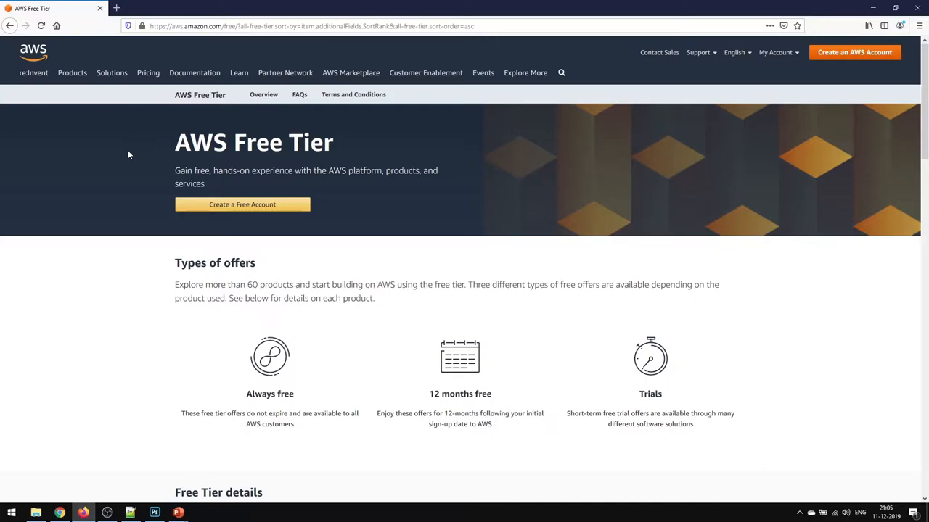
scroll("down", 3)
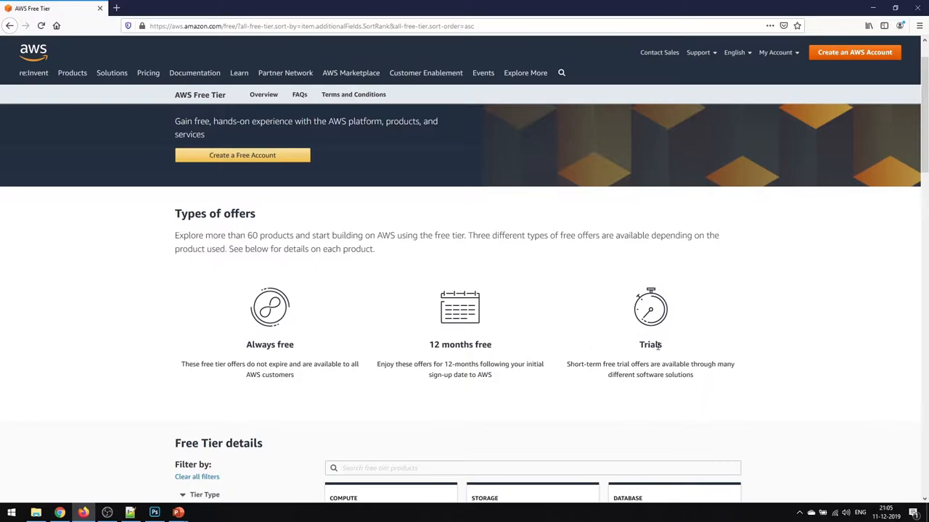
scroll("down", 3)
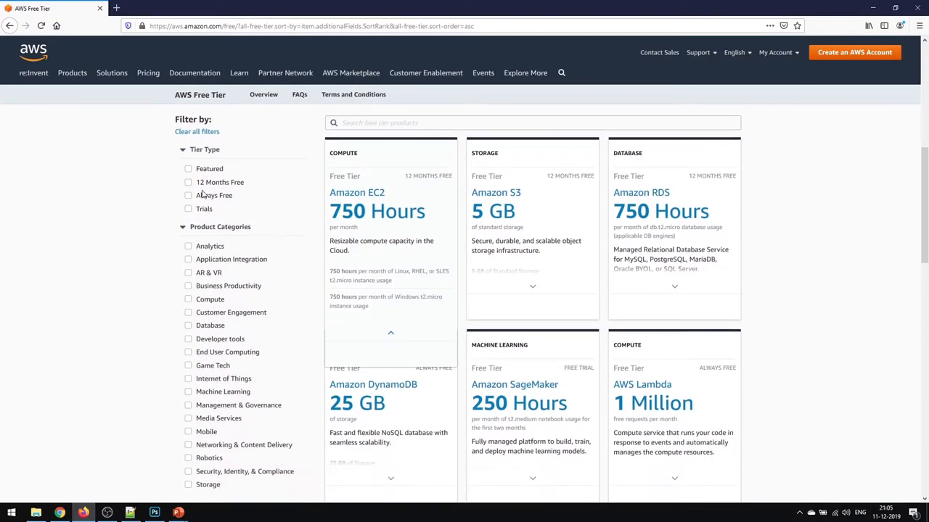
left_click(189, 183)
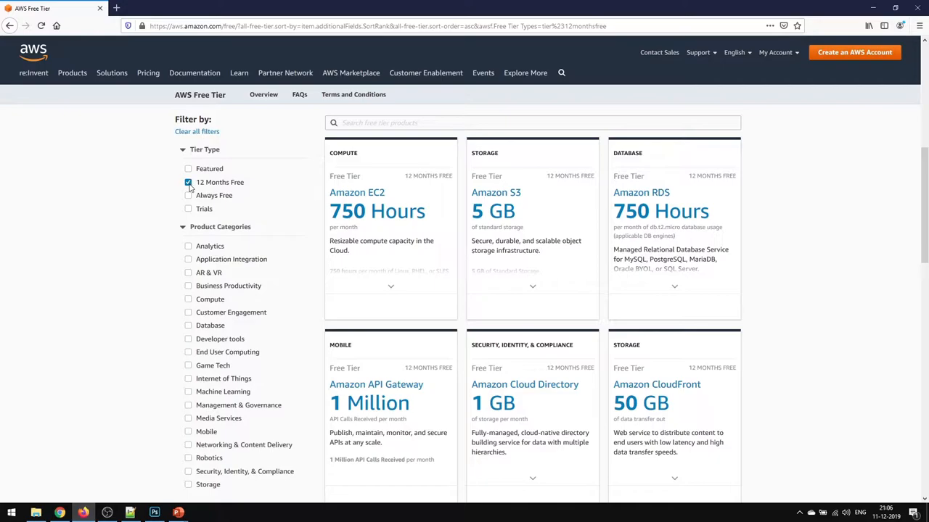
left_click(189, 195)
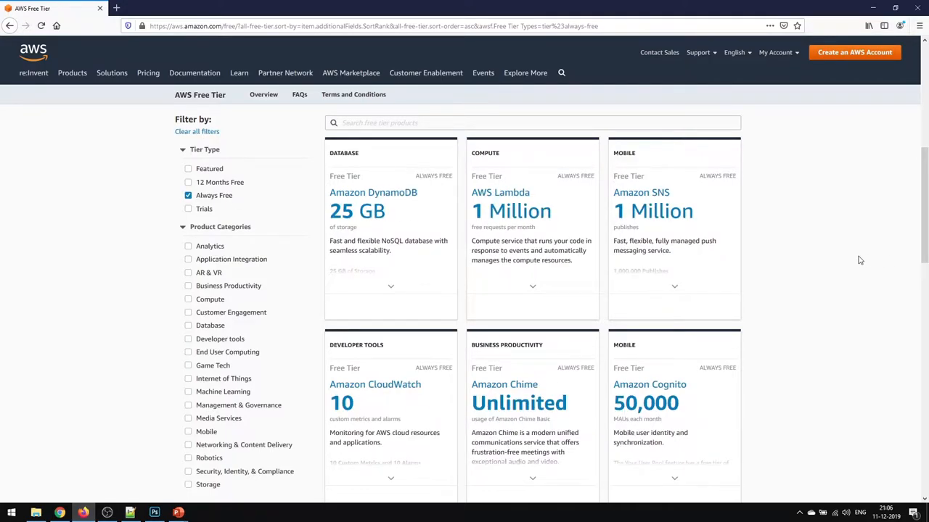
left_click(189, 195)
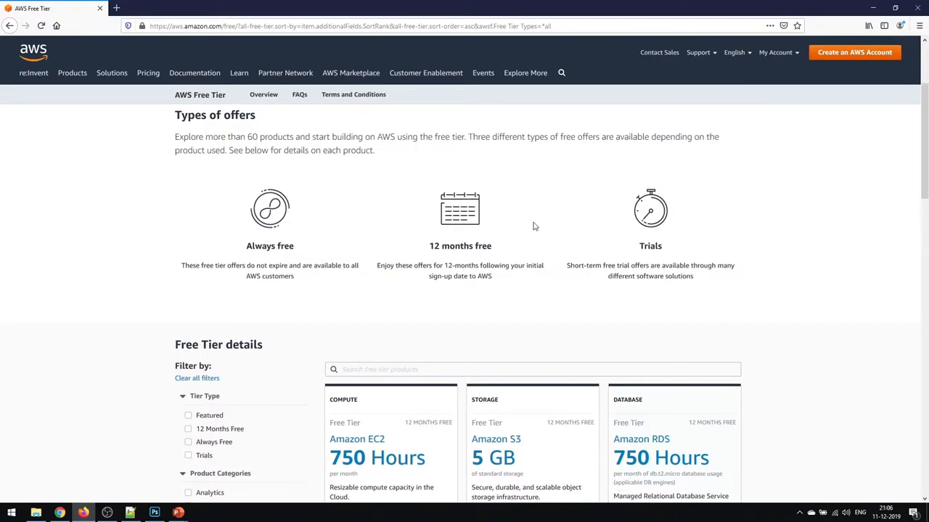
mouse_move(853, 53)
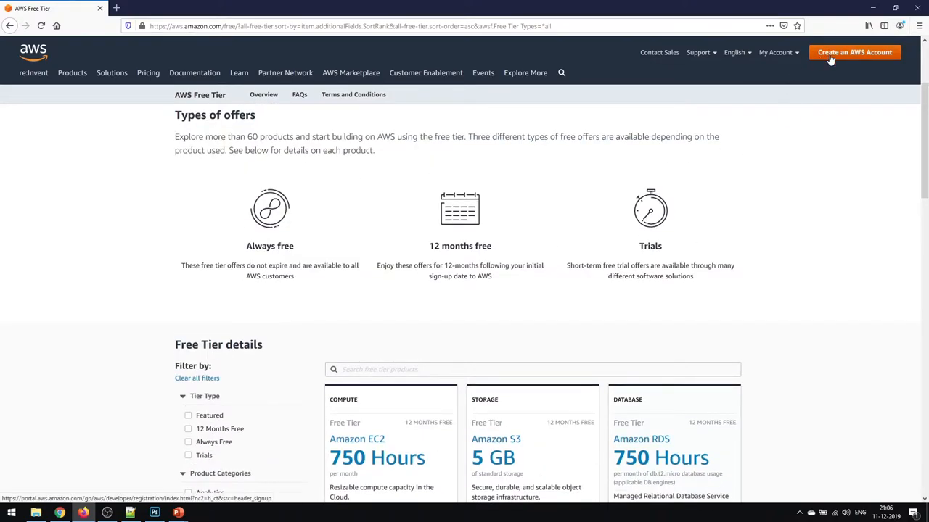
Start a new AWS account with email, password, confirmation and account name 'aws-pytholic'
left_click(854, 52)
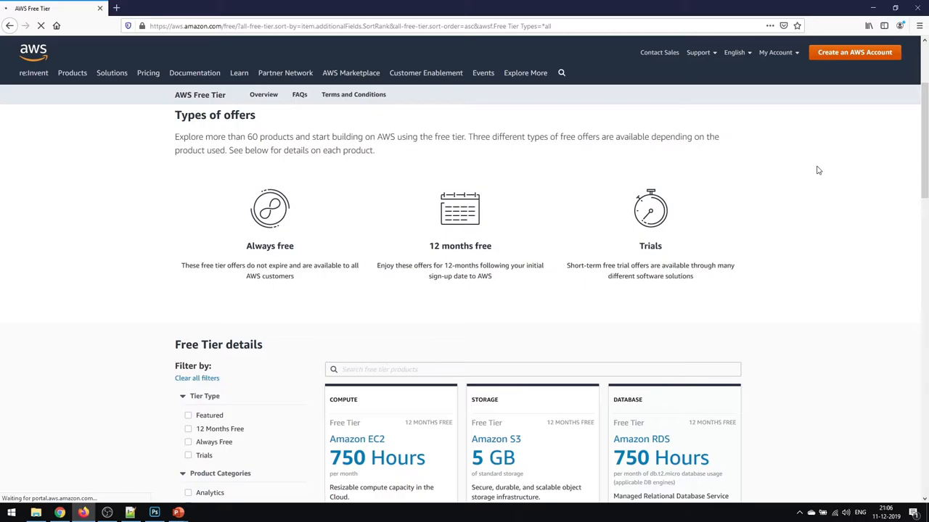
left_click(855, 52)
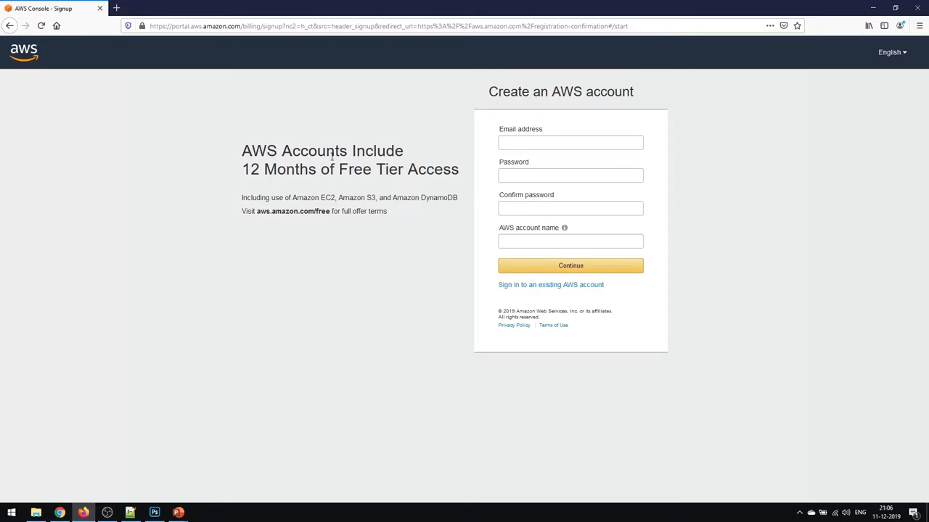
mouse_move(431, 177)
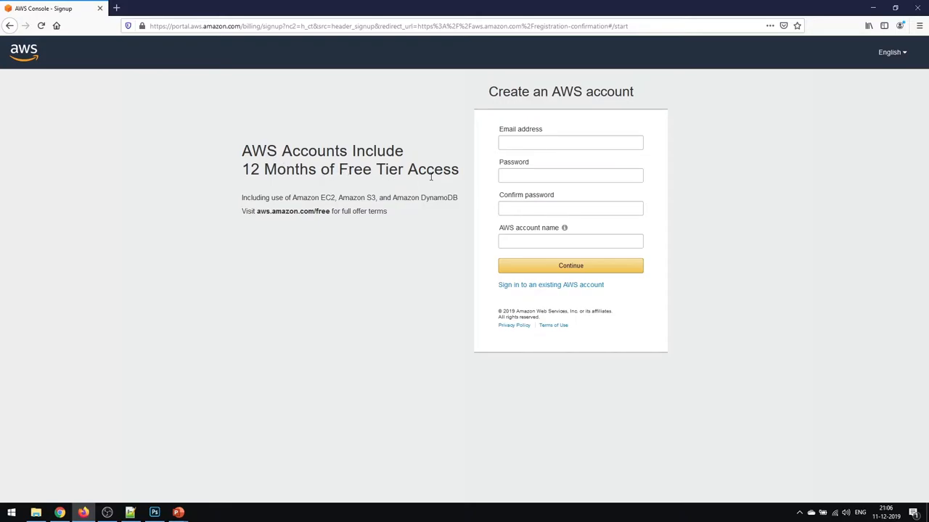
mouse_move(316, 200)
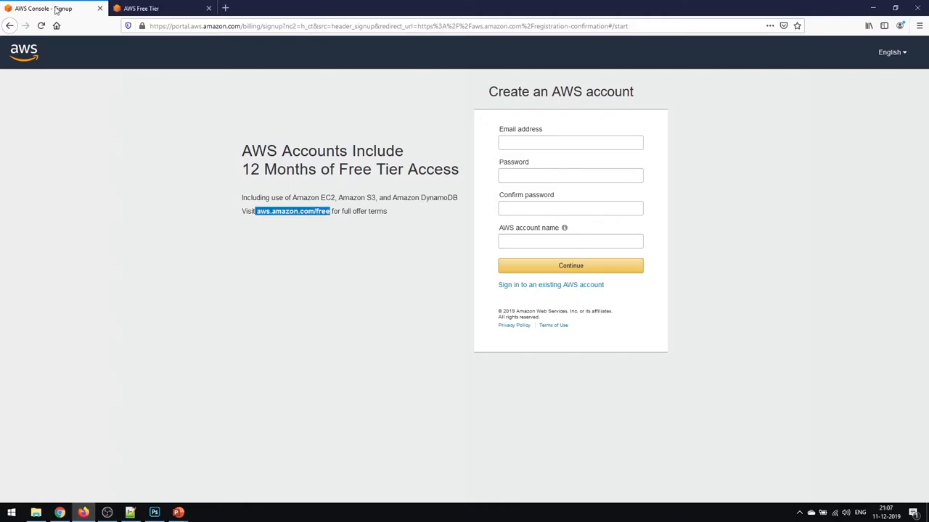
left_click(570, 265)
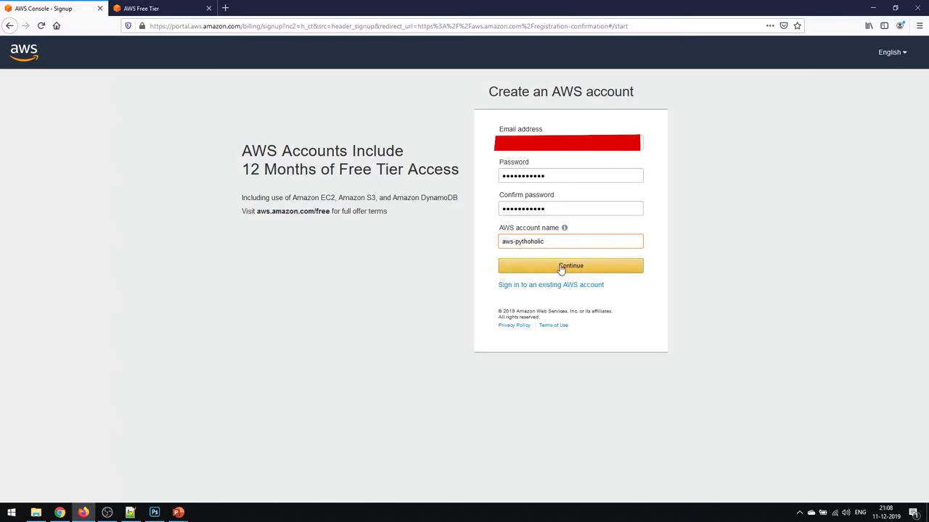
Submit the account credentials to reach the Contact Information form
left_click(569, 266)
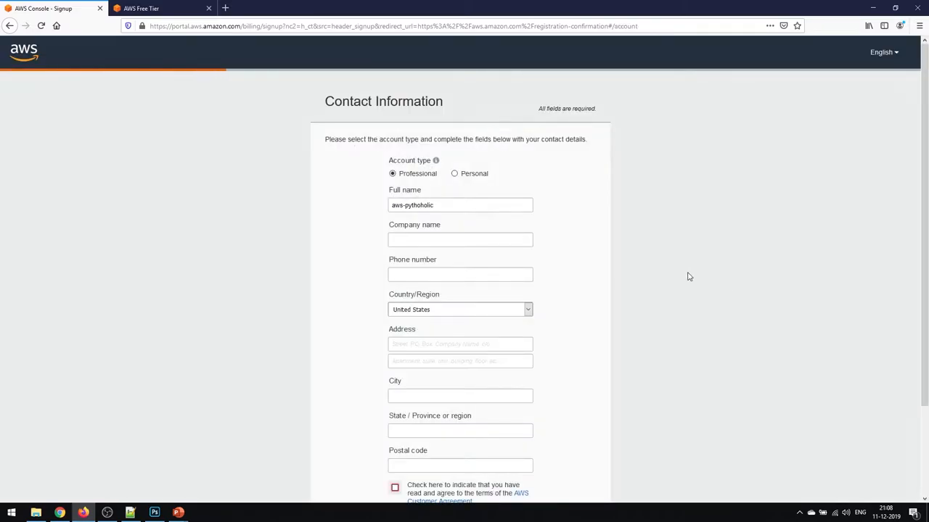
mouse_move(647, 235)
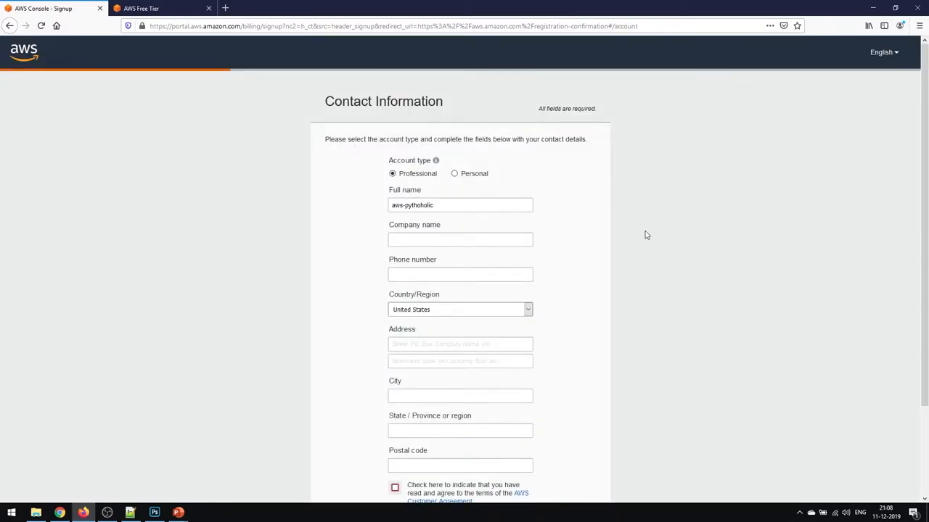
mouse_move(660, 241)
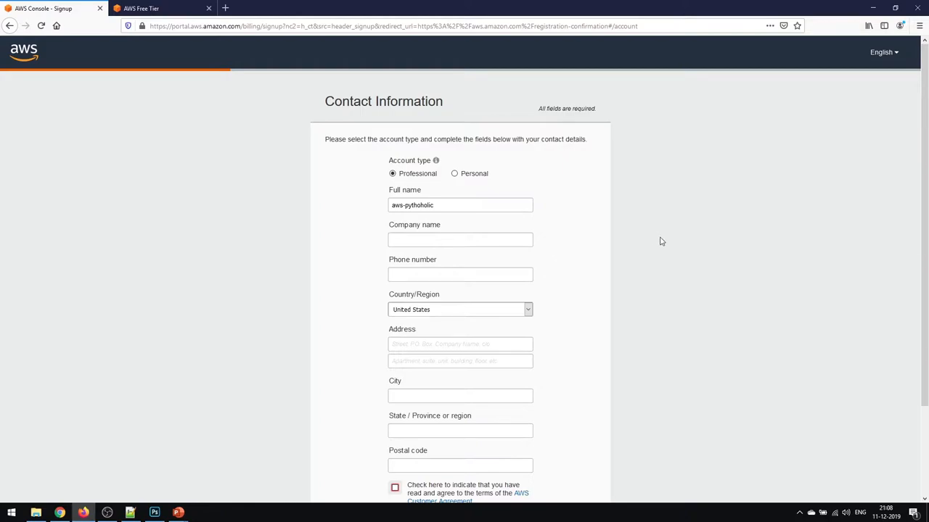
mouse_move(662, 244)
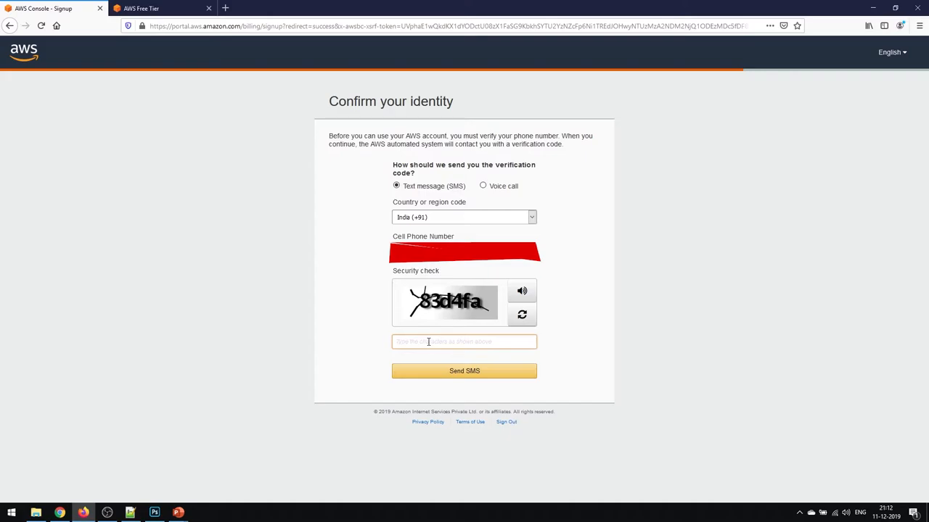
Verify the phone number with the SMS code and continue to the support plan page
left_click(464, 372)
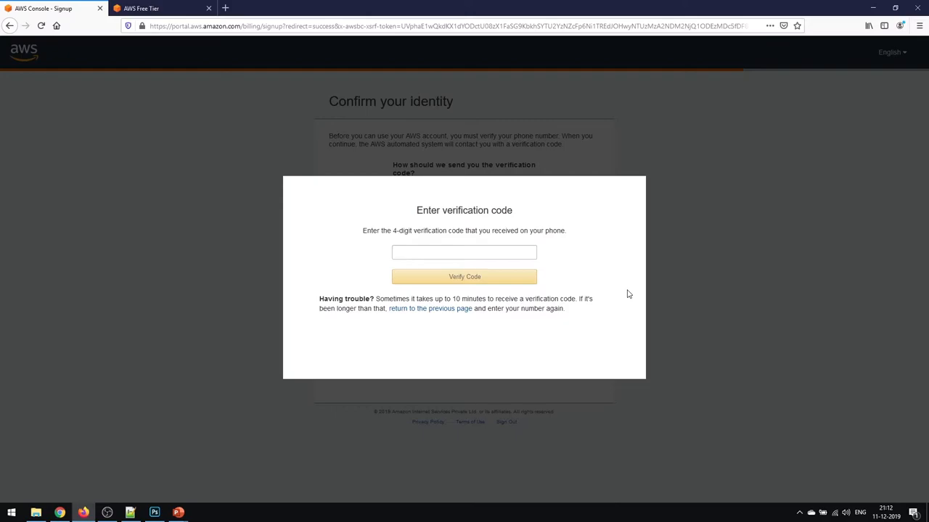
left_click(464, 275)
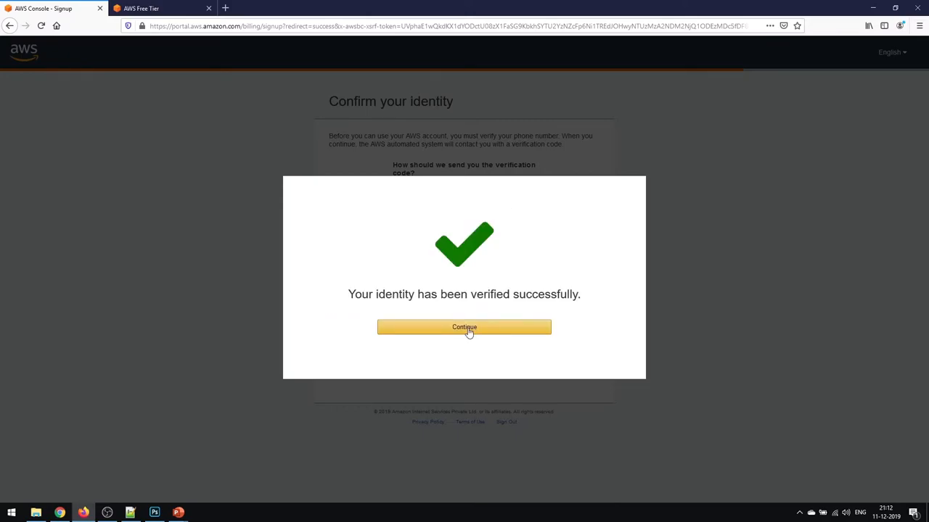
left_click(464, 328)
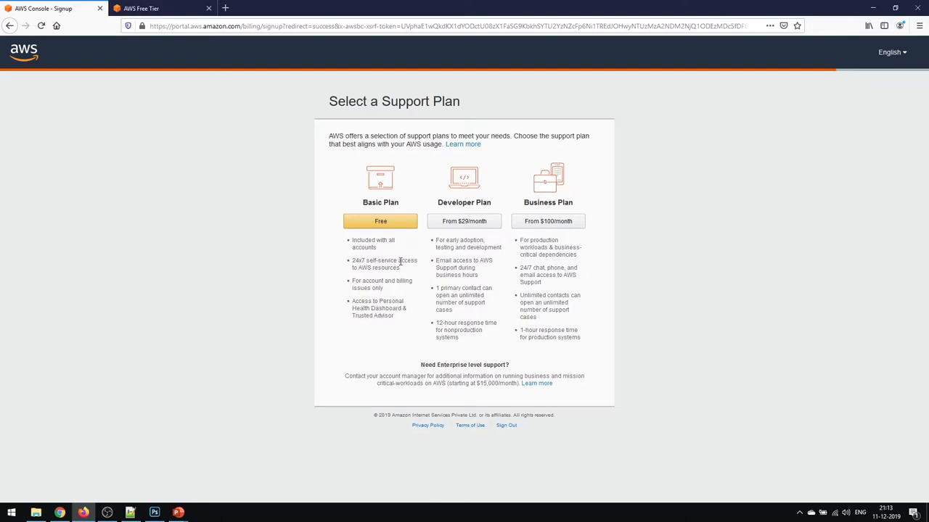
mouse_move(510, 274)
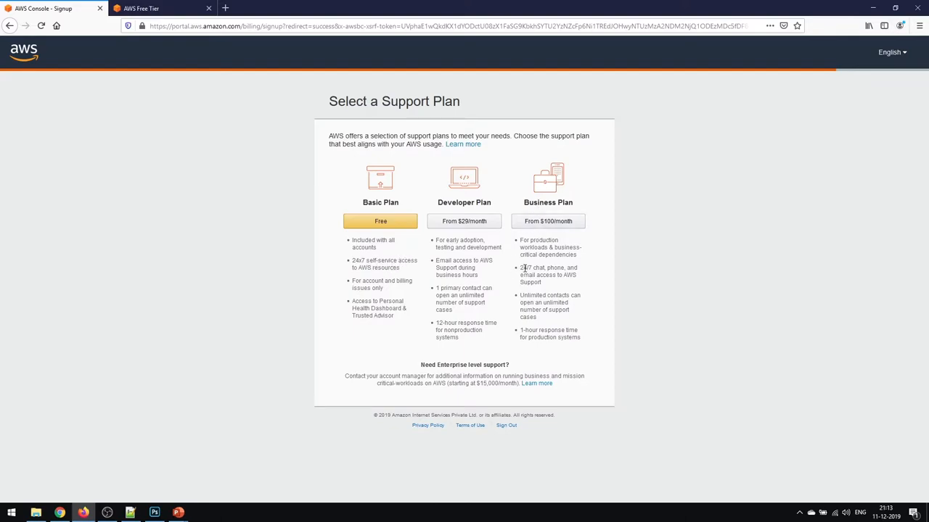
mouse_move(569, 275)
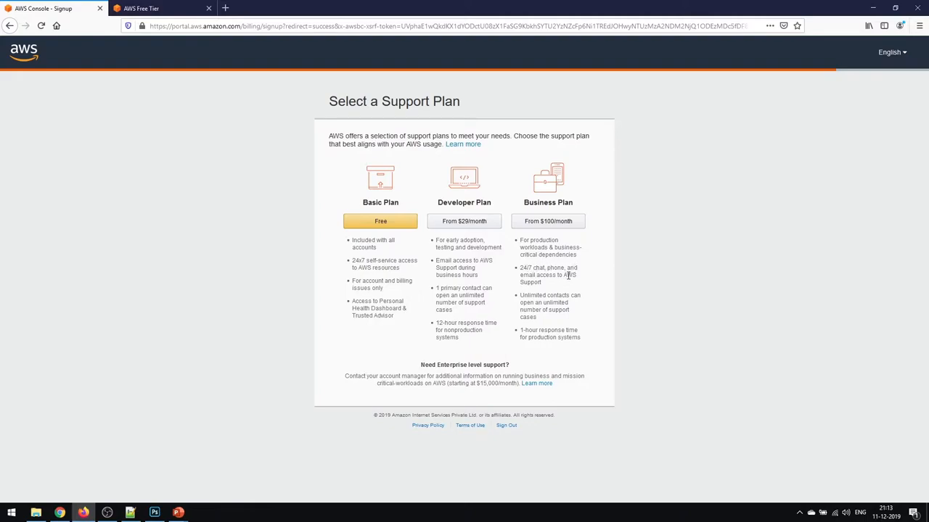
mouse_move(408, 273)
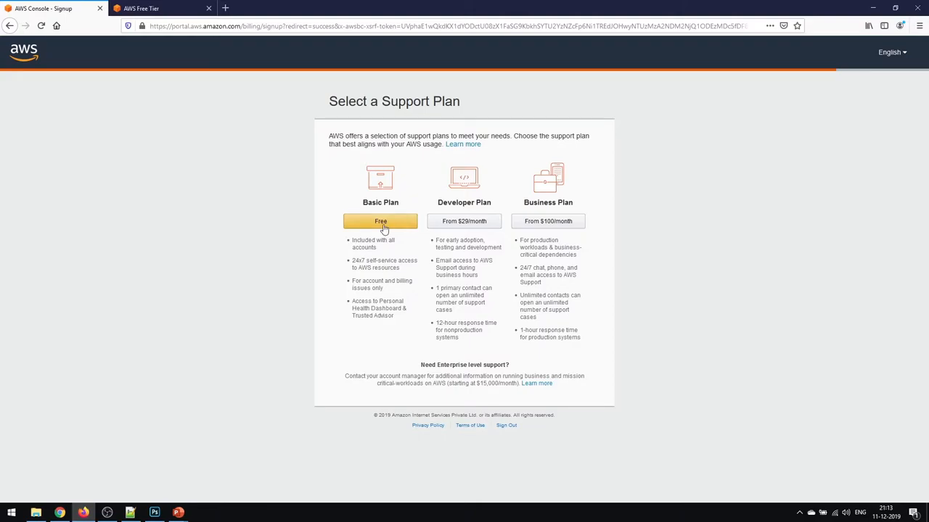
Choose the free Basic plan and submit role Software Developer / Engineer with interest Learning & Certification
left_click(381, 221)
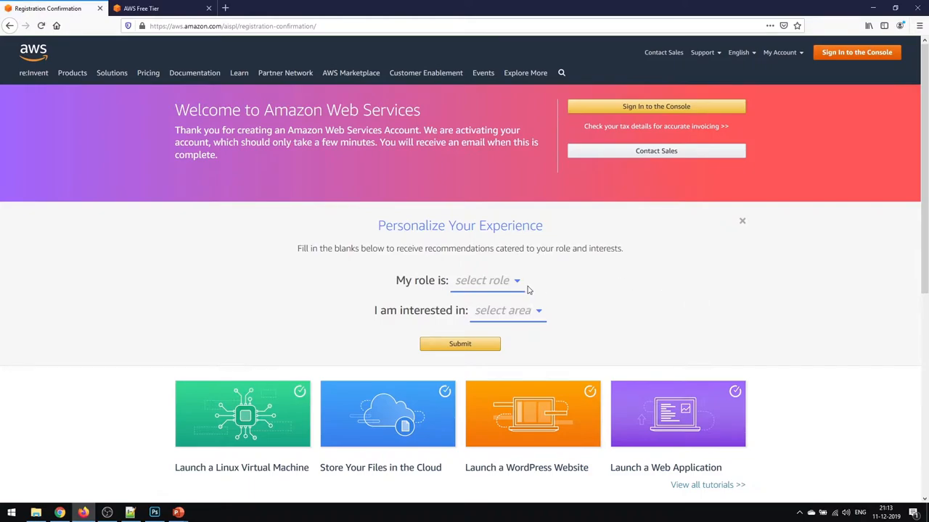
left_click(486, 280)
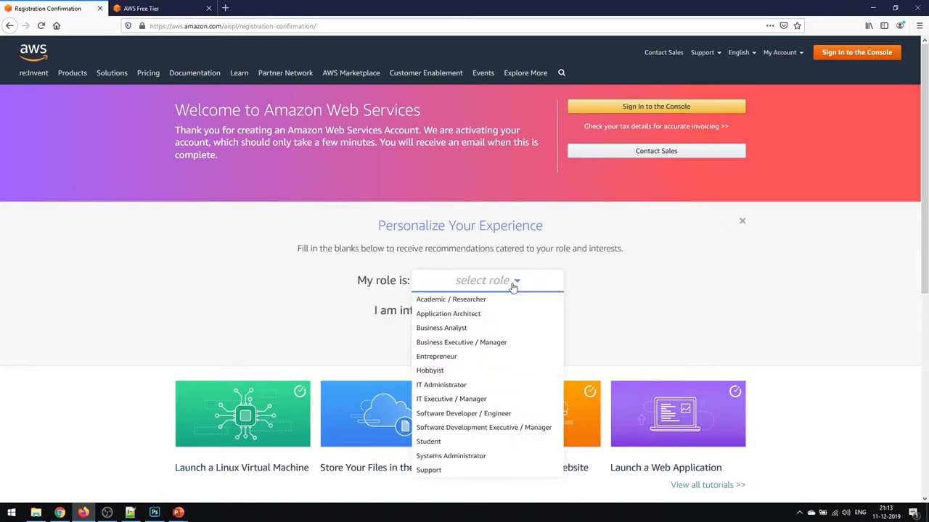
mouse_move(463, 412)
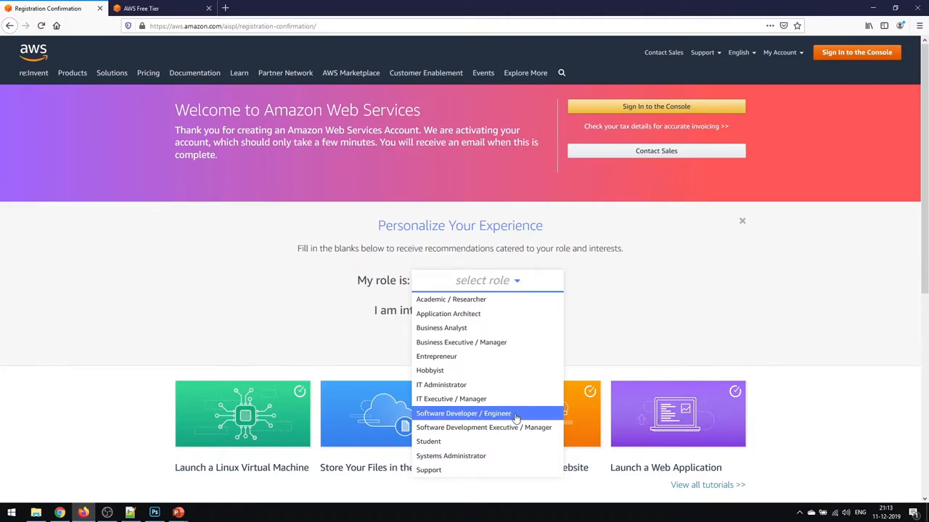
left_click(463, 412)
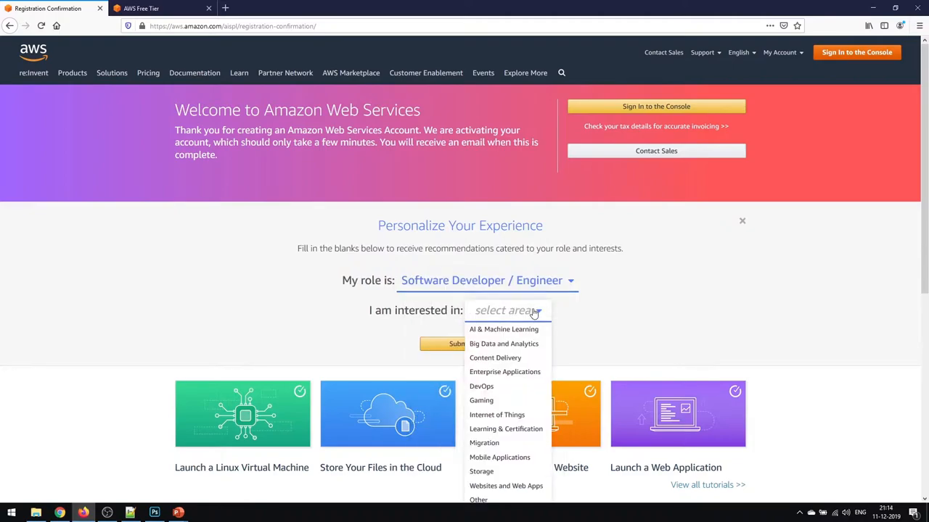
left_click(505, 430)
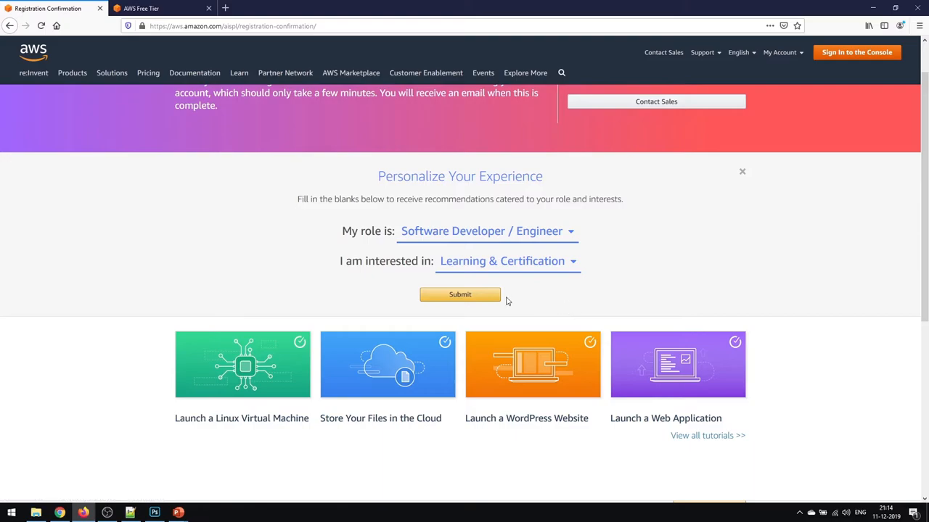
left_click(742, 171)
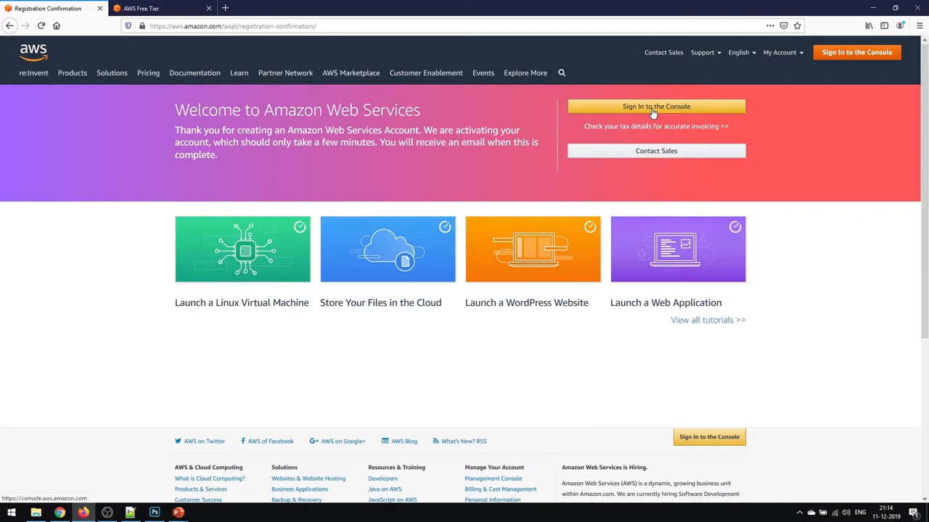
Sign in to the console with the new account's email and password
left_click(656, 105)
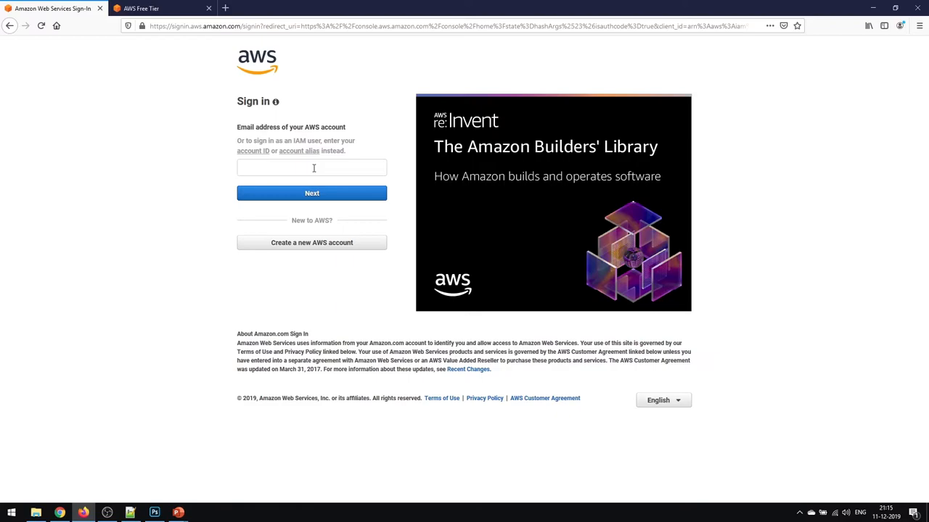
left_click(311, 168)
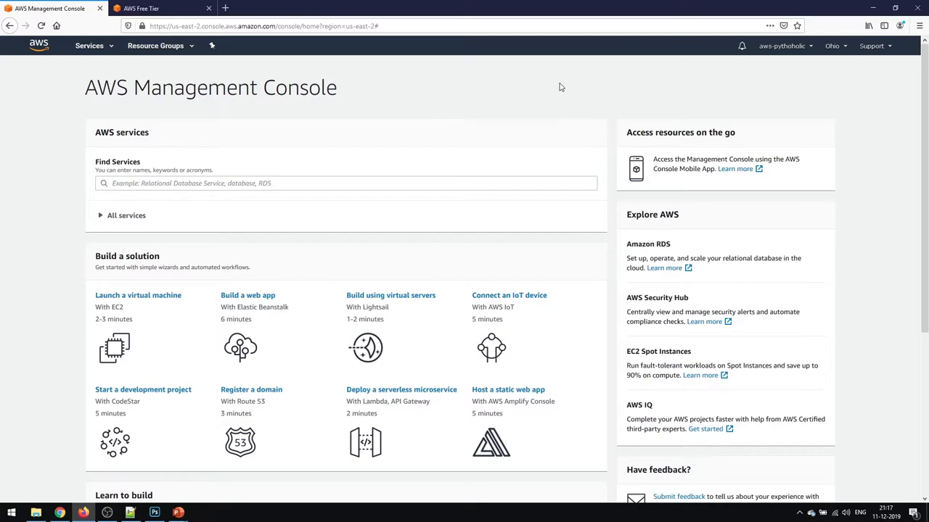
left_click(90, 45)
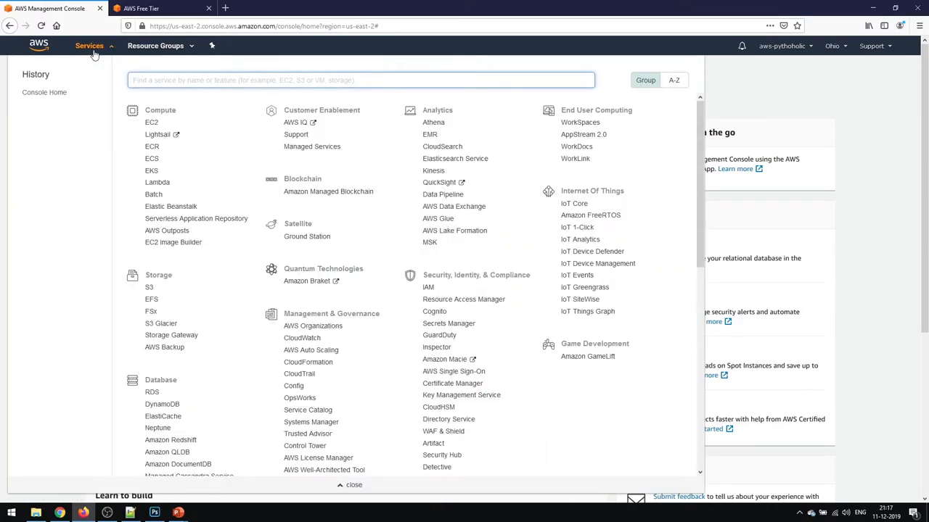
mouse_move(505, 226)
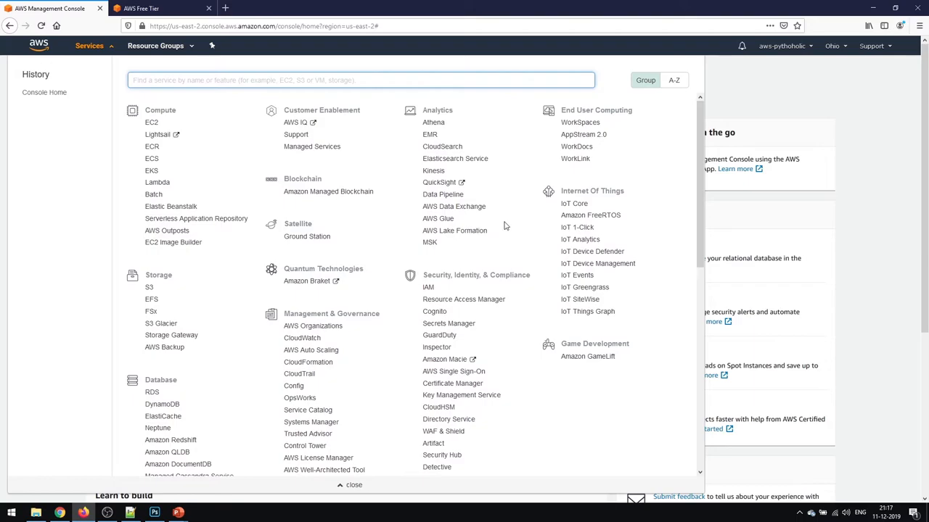
left_click(155, 45)
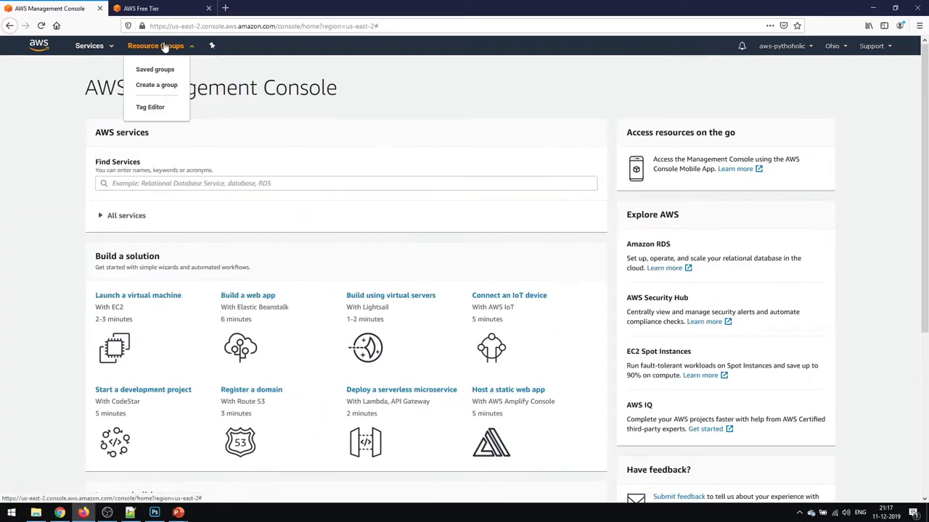
left_click(782, 45)
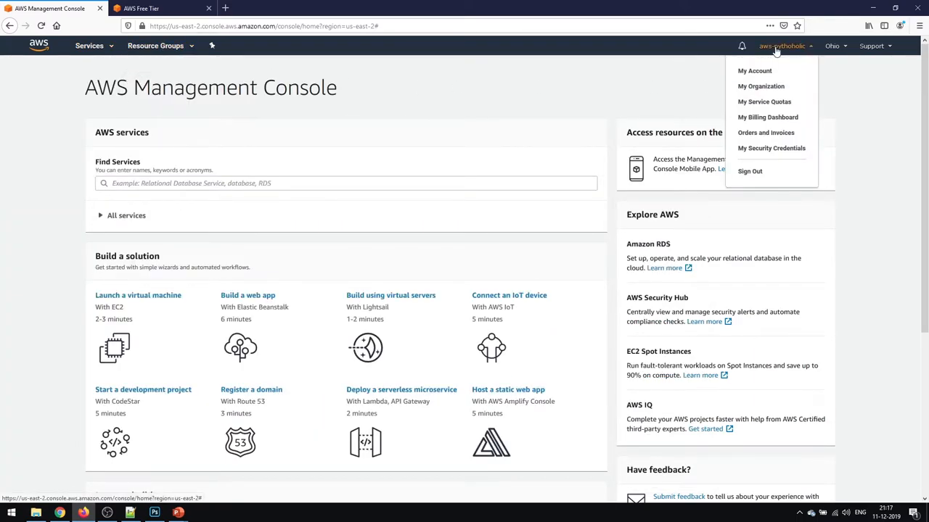
mouse_move(761, 87)
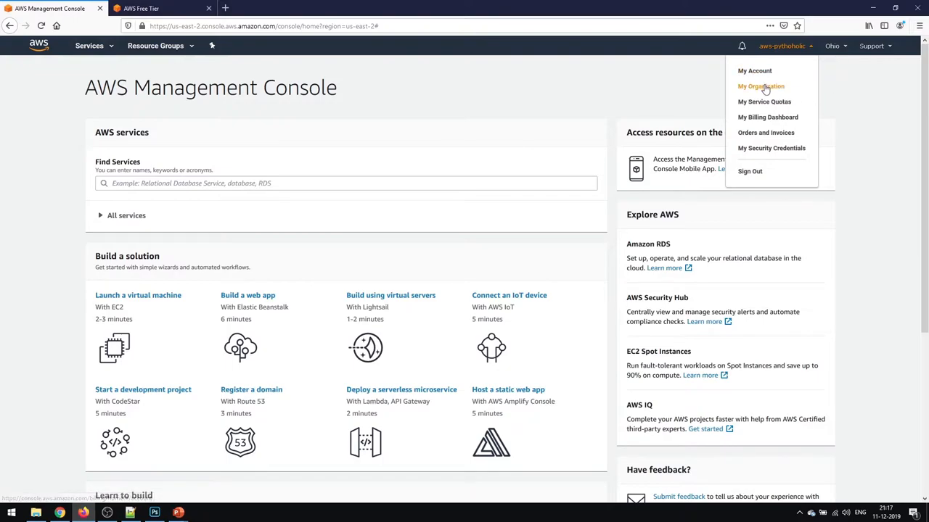
mouse_move(763, 102)
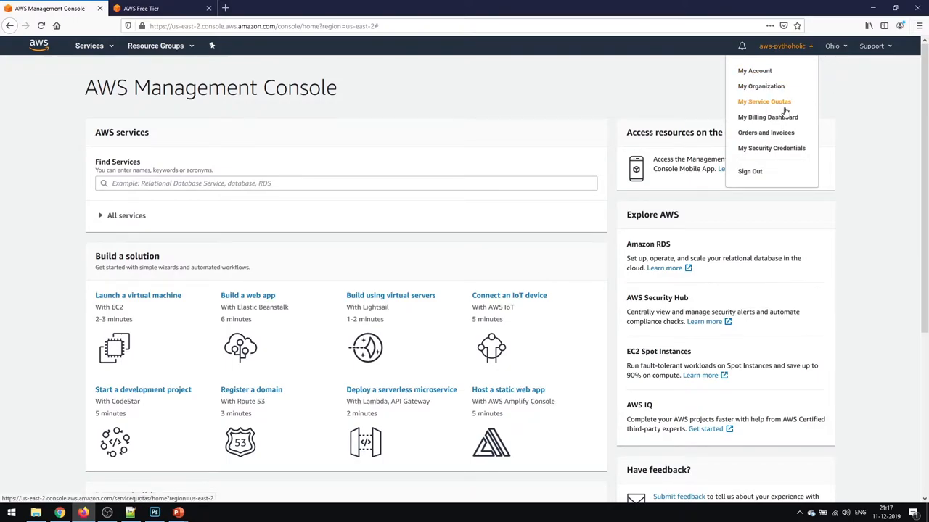
mouse_move(840, 60)
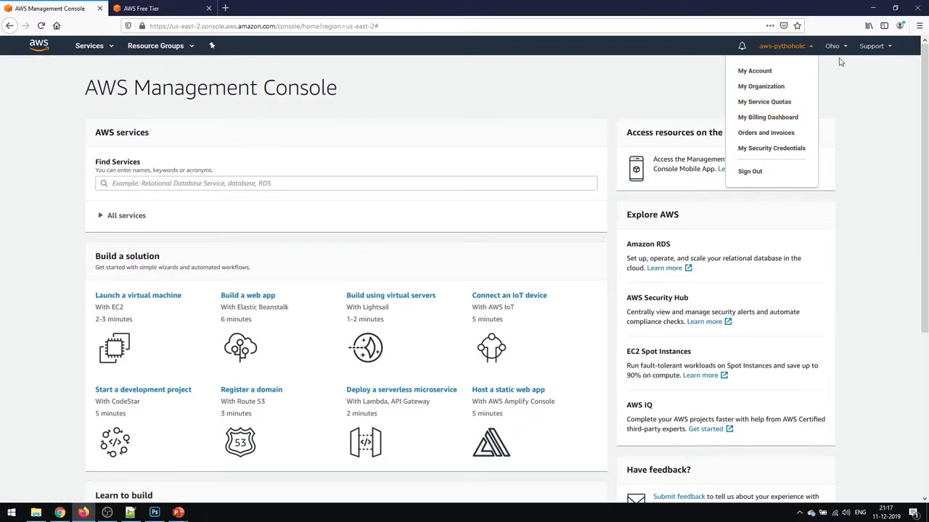
left_click(833, 45)
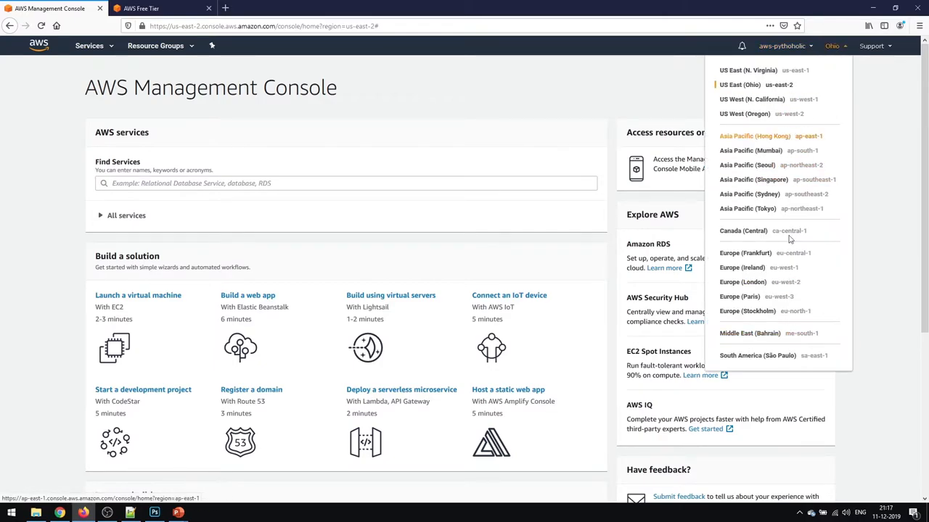
left_click(871, 45)
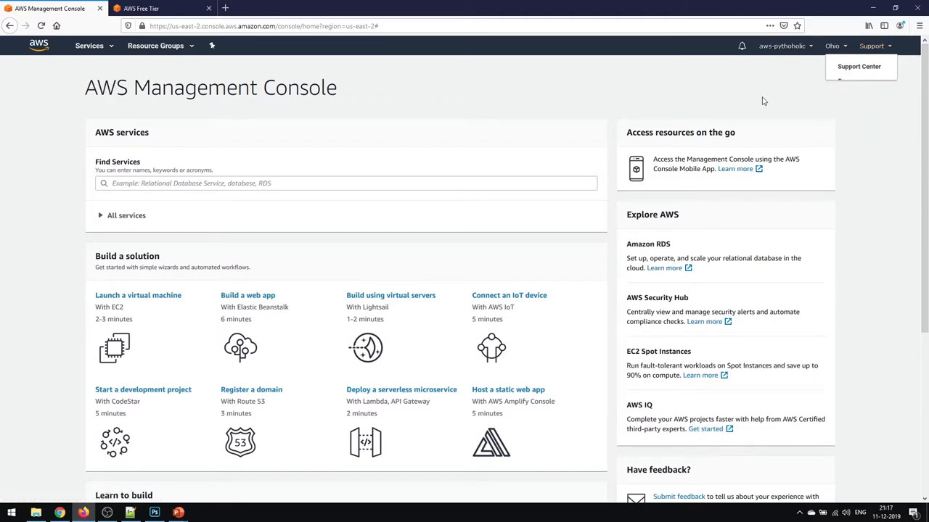
Expand all AWS services and enter 'IAM' in the Find Services search
left_click(127, 215)
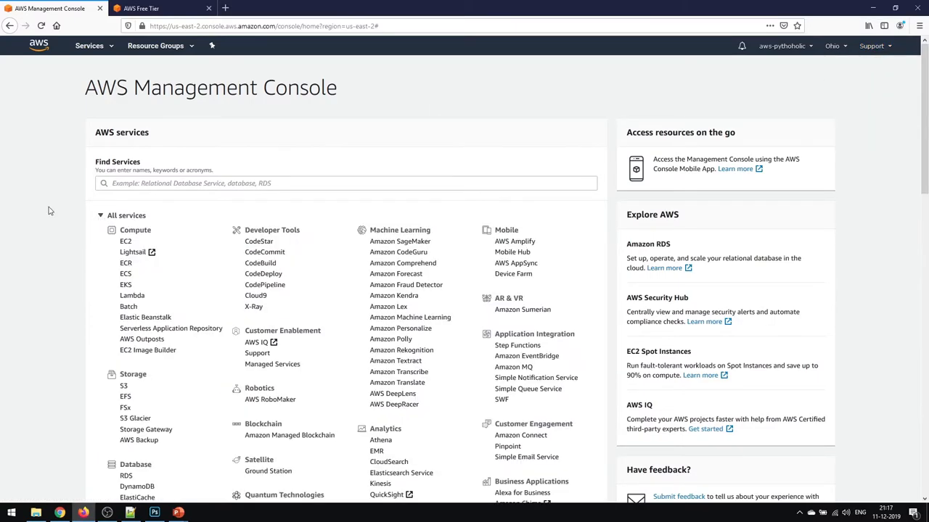
left_click(345, 183)
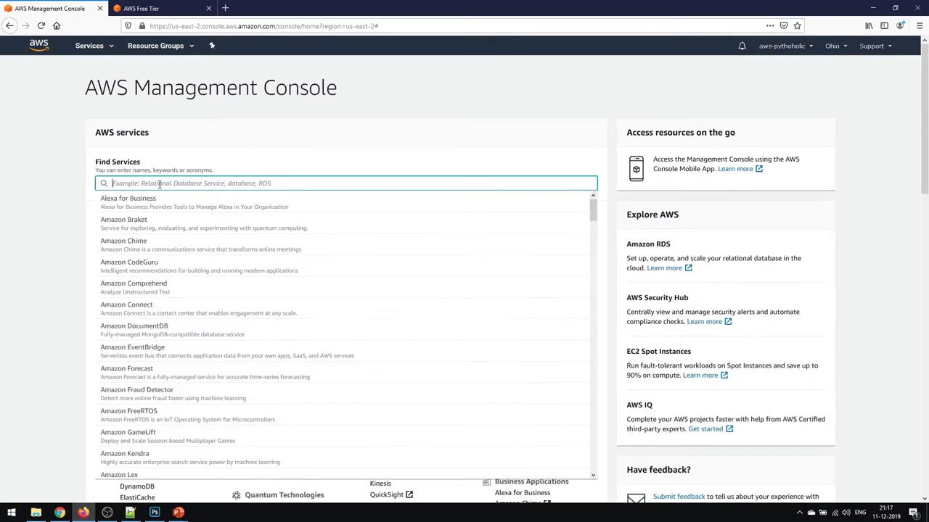
type("IAM")
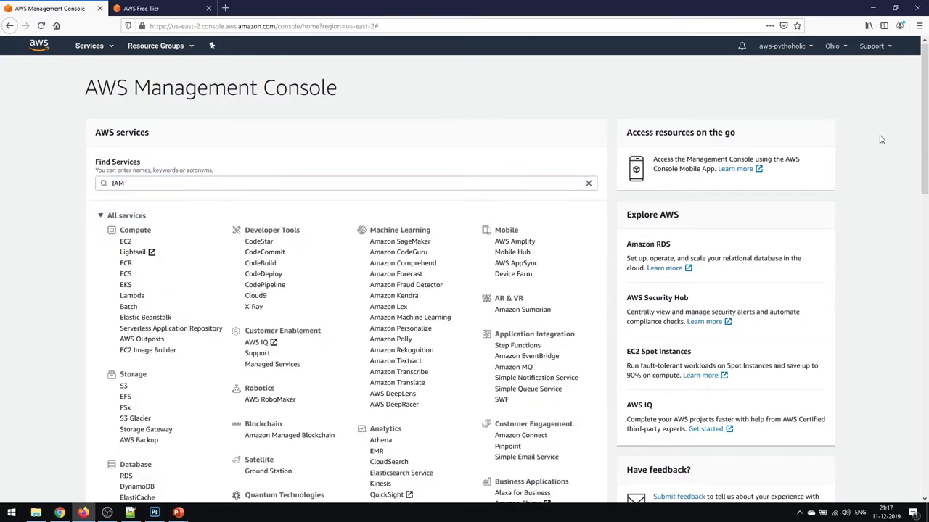
mouse_move(855, 189)
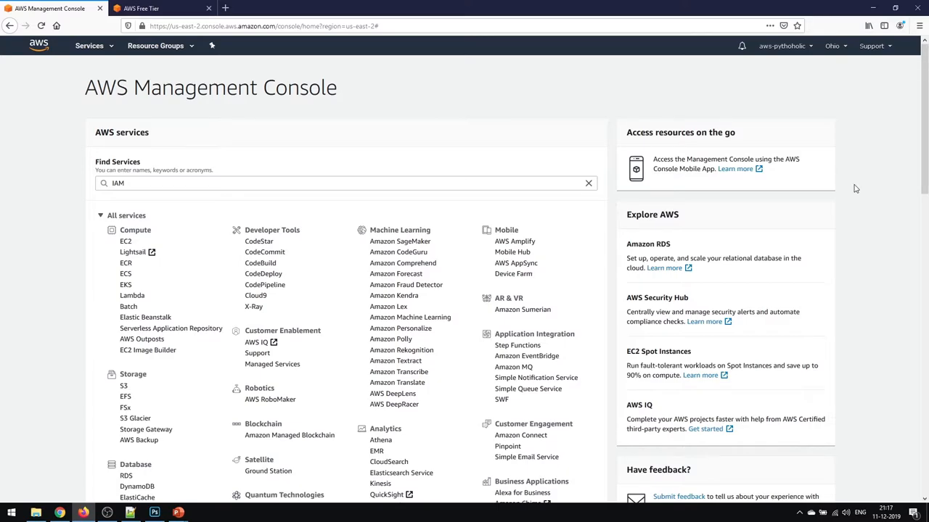
Go to My Billing Dashboard from the account menu in the top bar
left_click(589, 183)
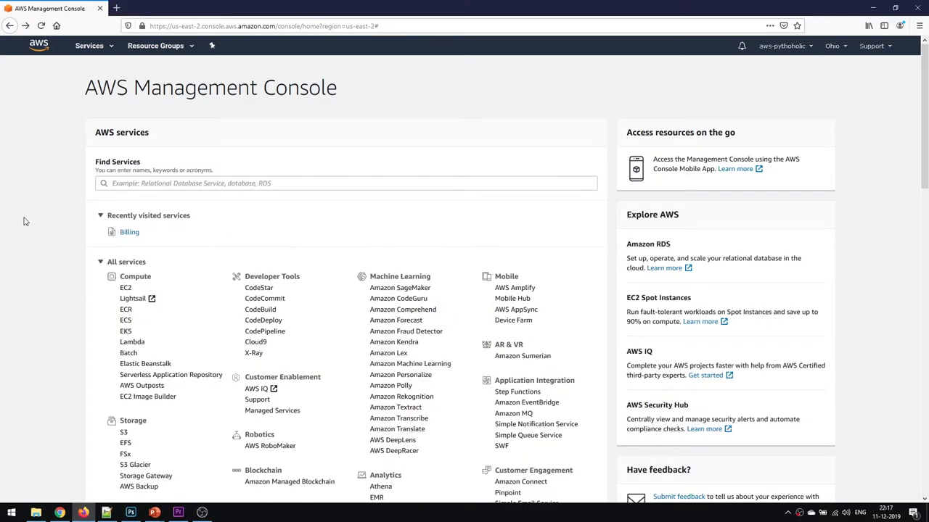
mouse_move(787, 52)
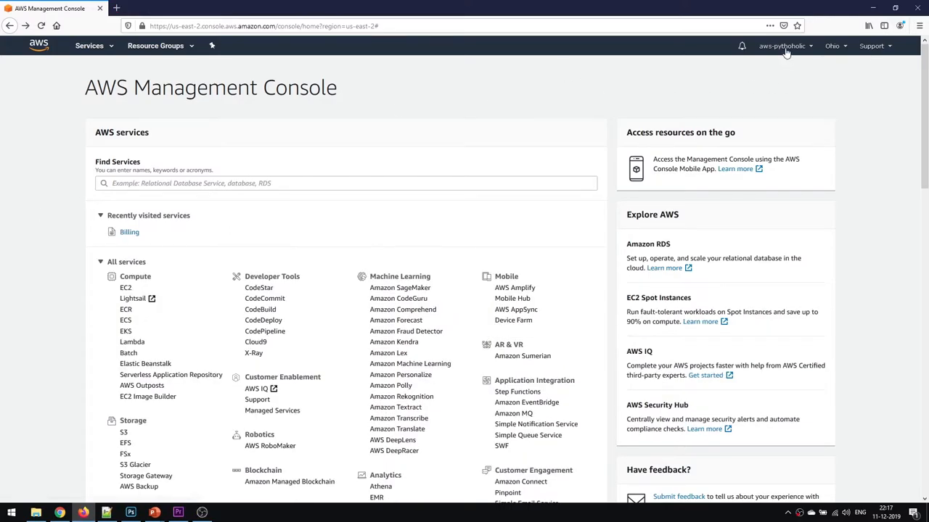
left_click(783, 45)
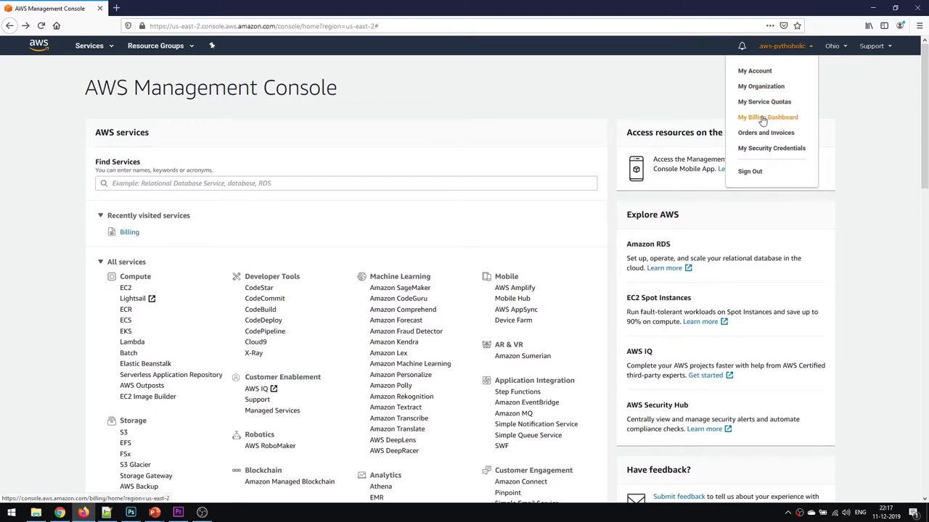
left_click(768, 116)
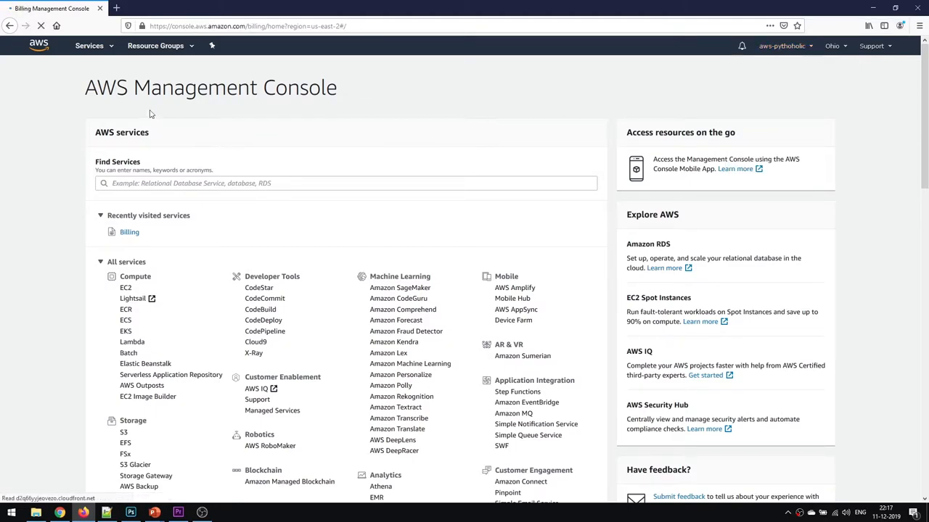
left_click(129, 232)
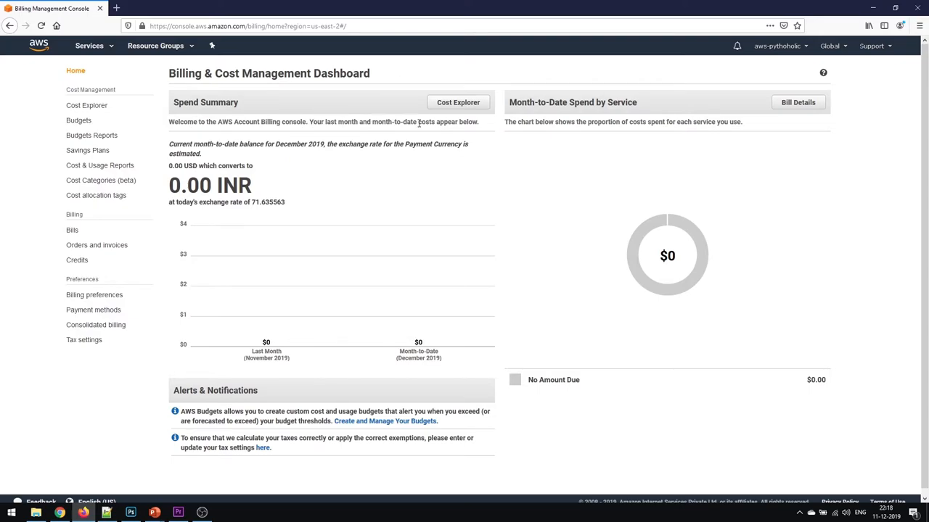
mouse_move(276, 183)
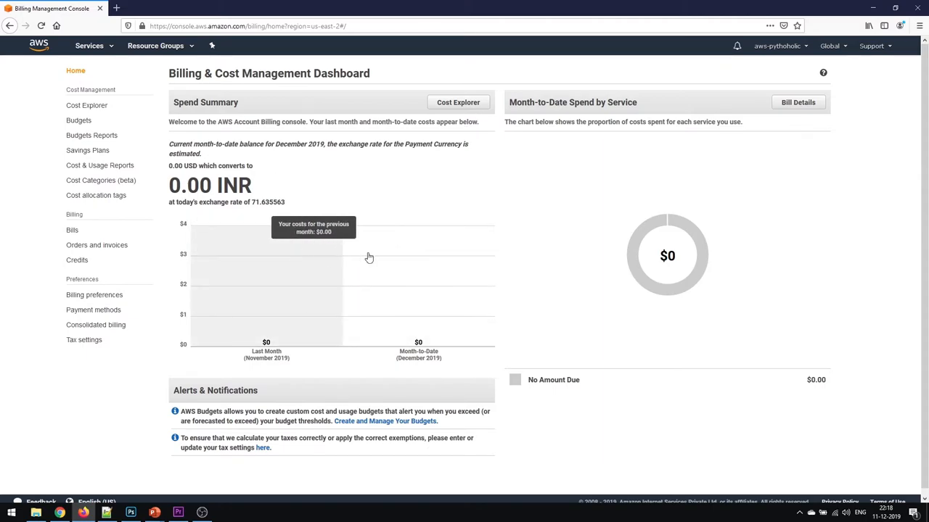
mouse_move(352, 178)
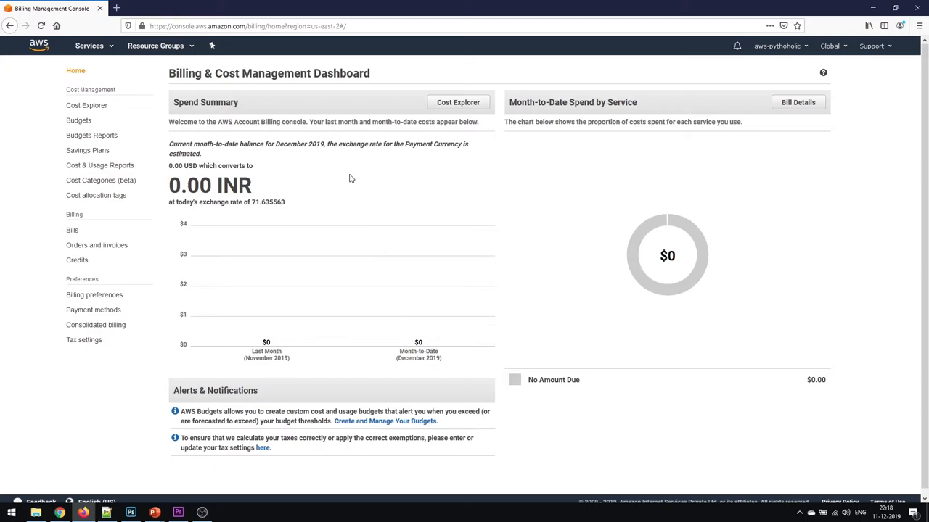
Start a new budget from Budgets, keeping Cost budget as the type
left_click(78, 119)
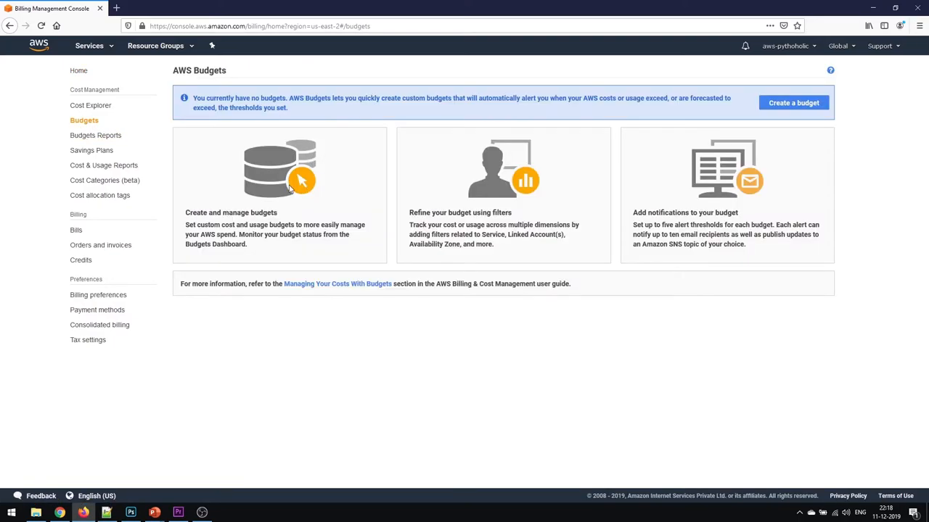
mouse_move(493, 217)
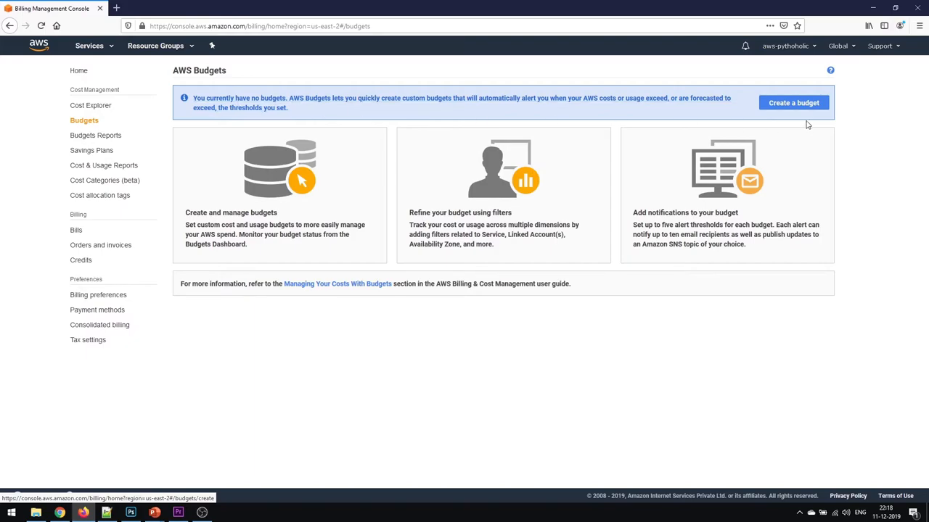
left_click(792, 102)
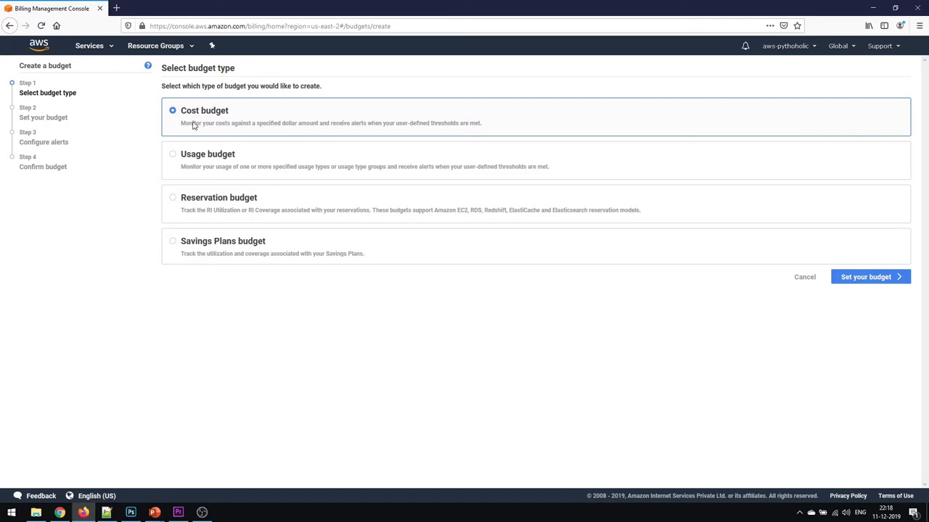
mouse_move(206, 130)
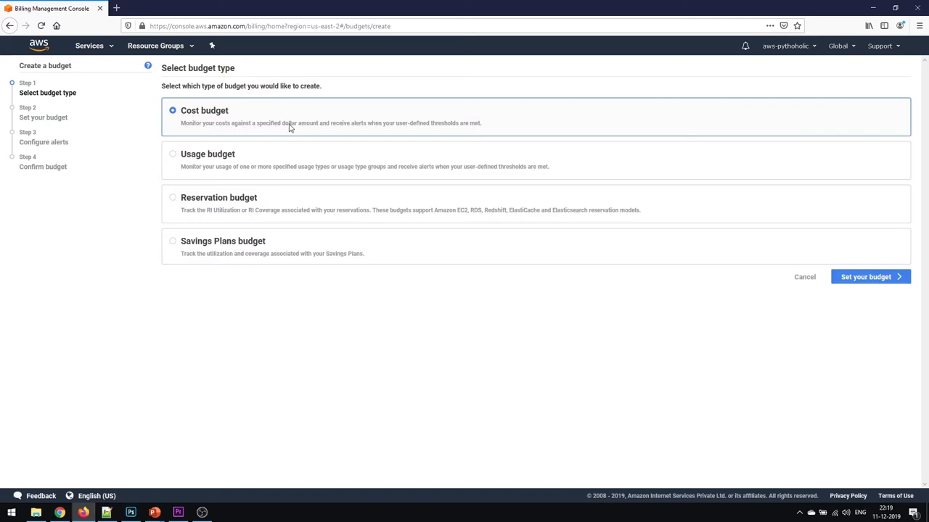
mouse_move(418, 131)
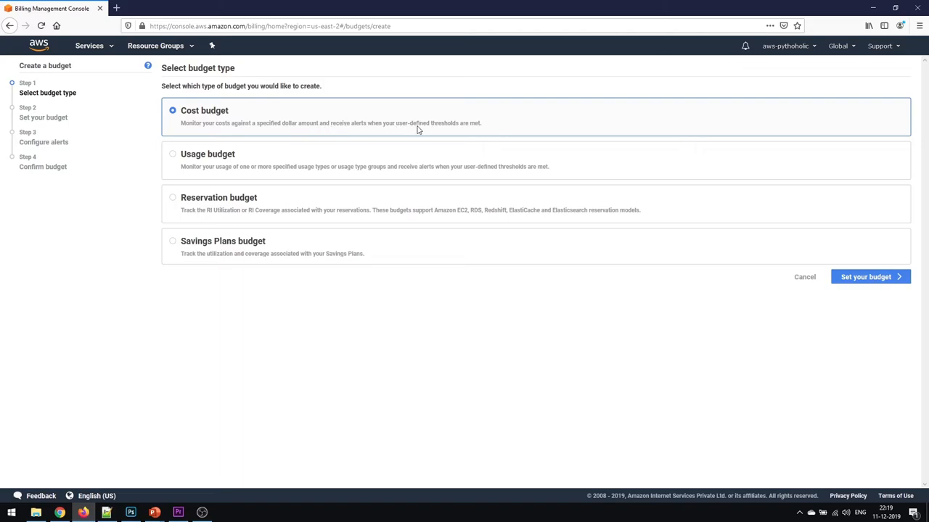
mouse_move(477, 128)
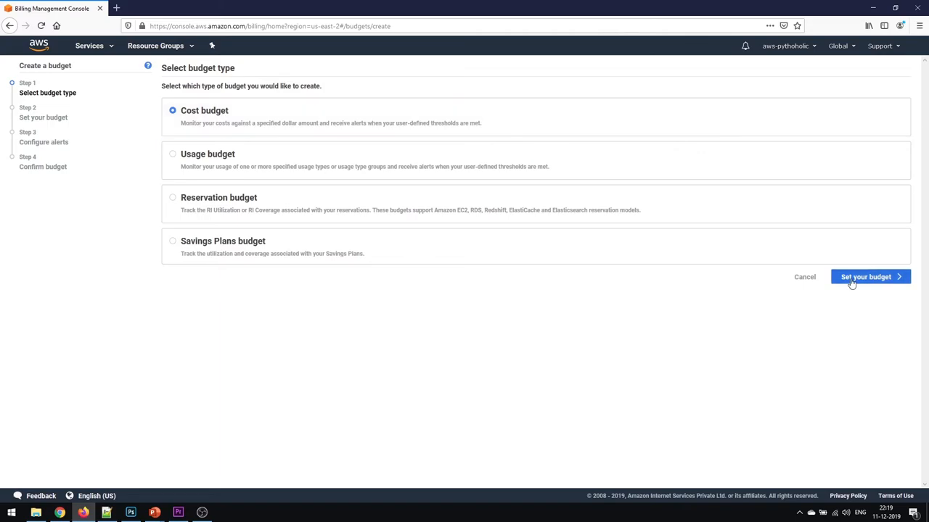
Proceed to budget details for AWSTutorialBudget and keep the period as Monthly
left_click(865, 275)
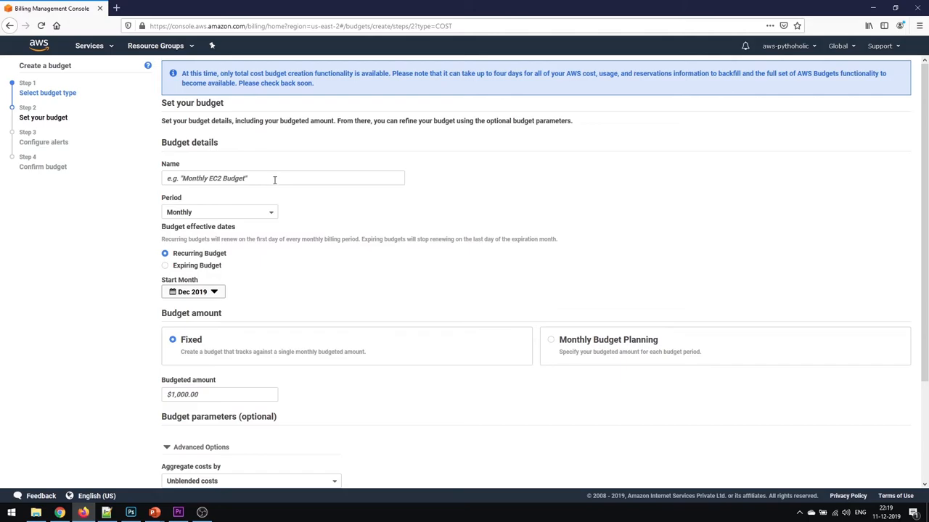
left_click(283, 177)
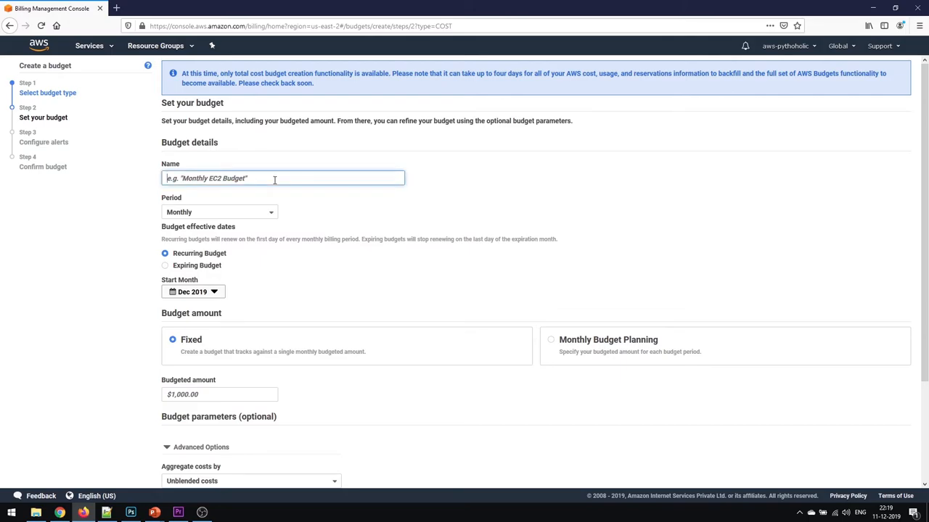
left_click(219, 211)
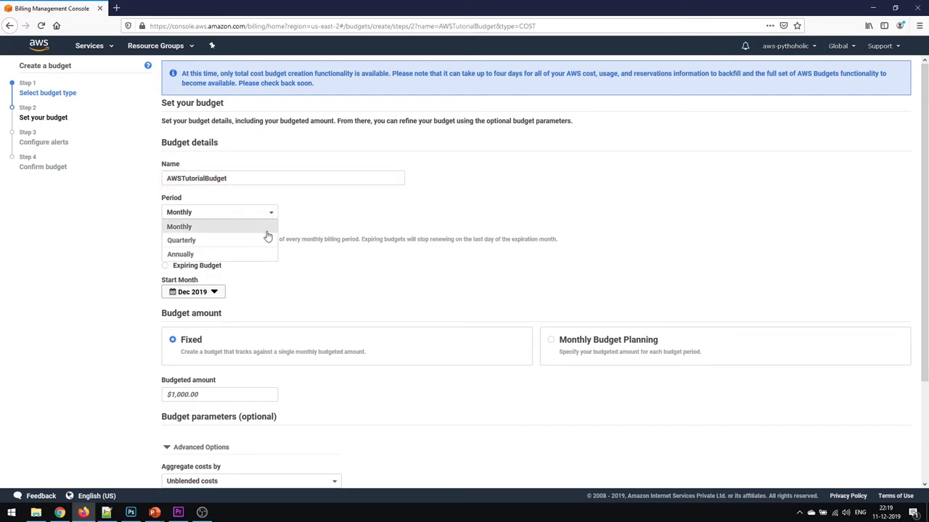
left_click(180, 226)
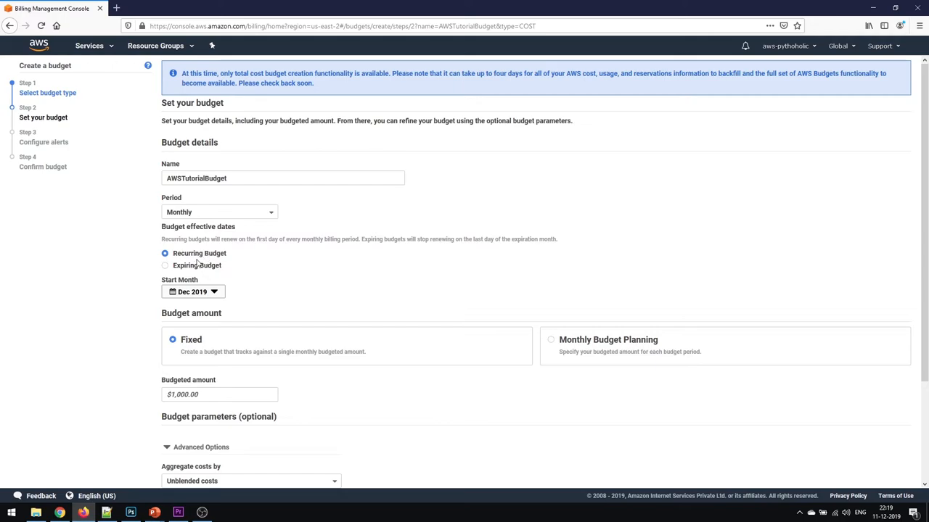
mouse_move(241, 255)
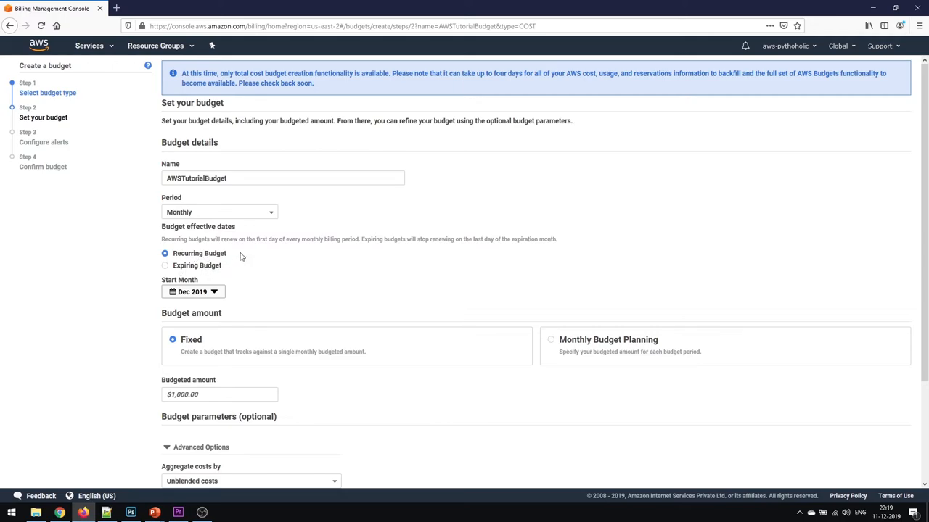
mouse_move(354, 239)
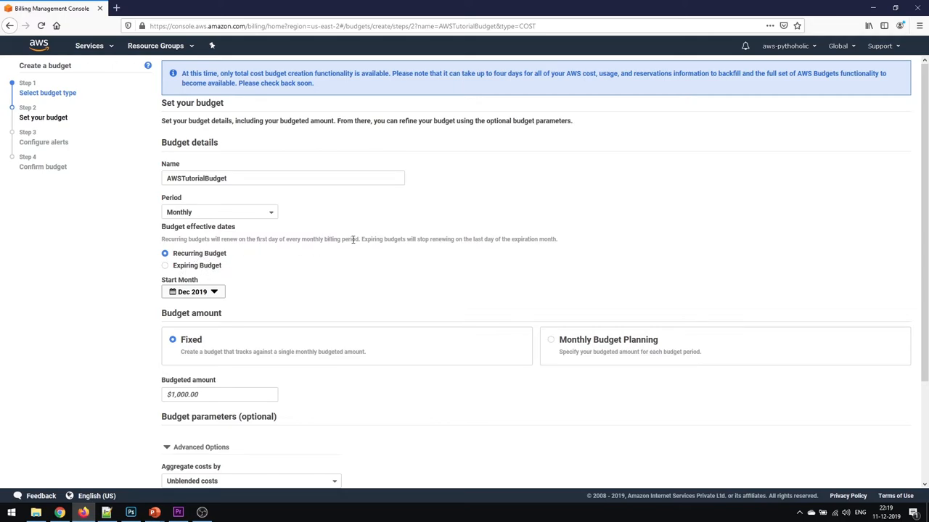
mouse_move(491, 239)
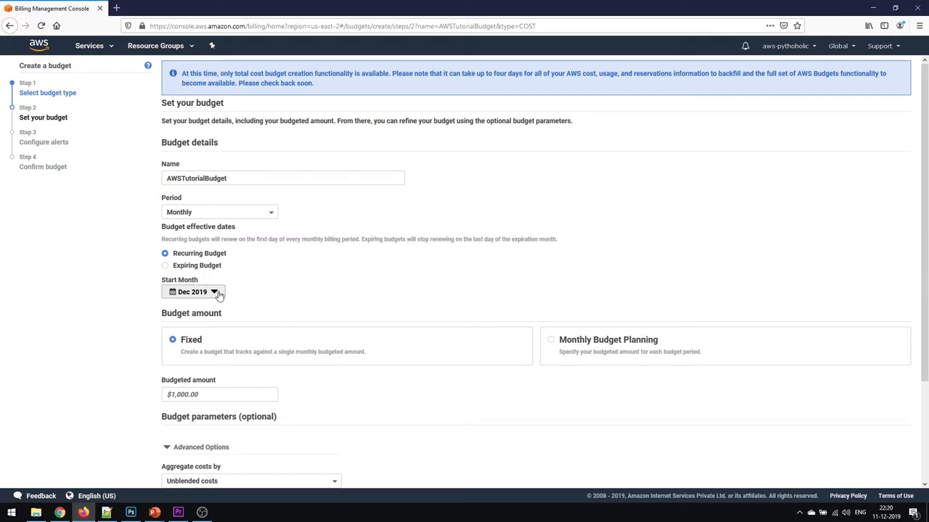
scroll("down", 3)
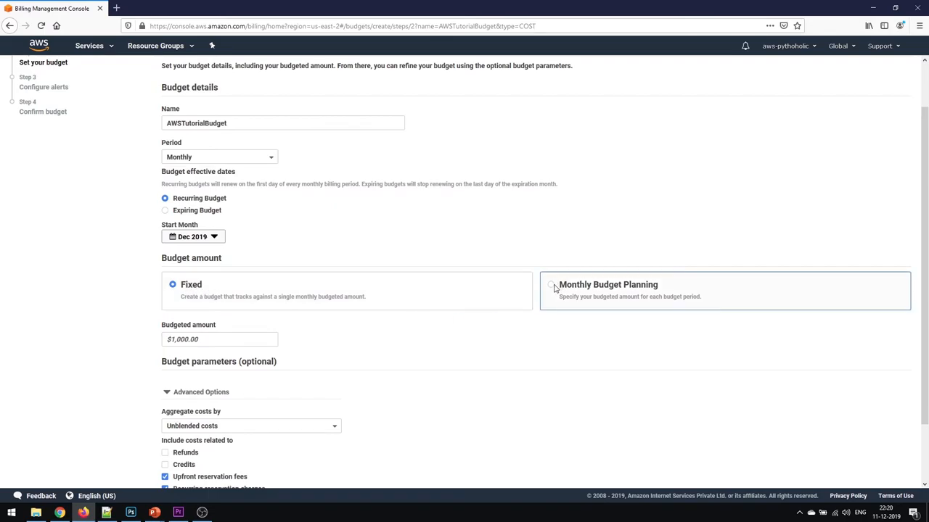
Keep a recurring Fixed budget and set the budgeted amount to 0.1
left_click(552, 285)
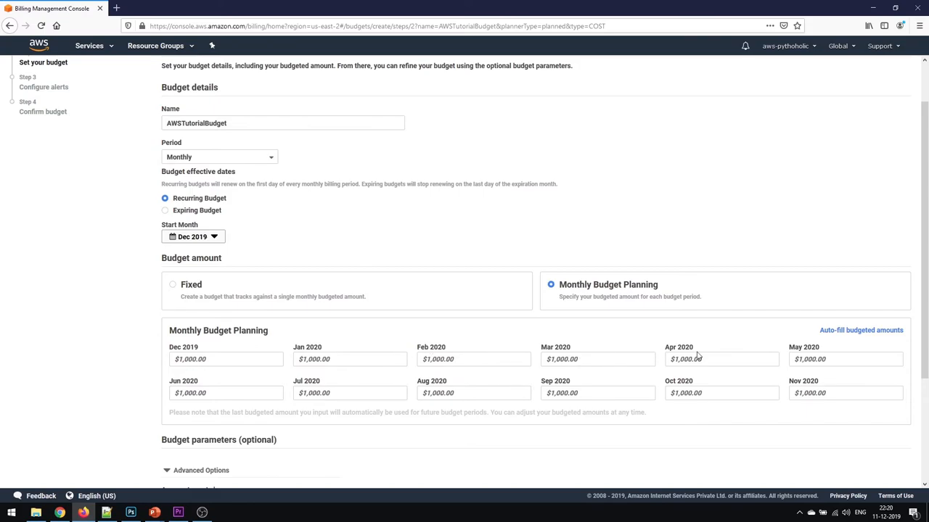
mouse_move(446, 372)
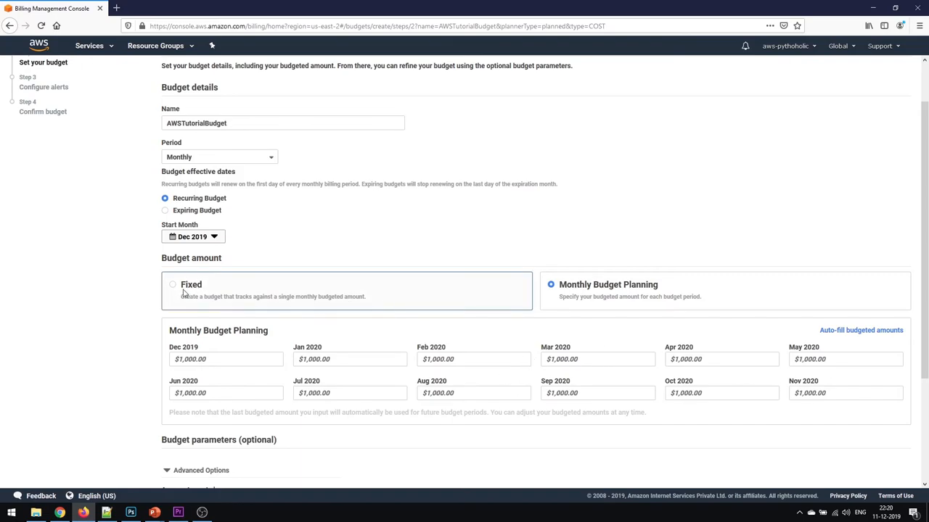
left_click(173, 285)
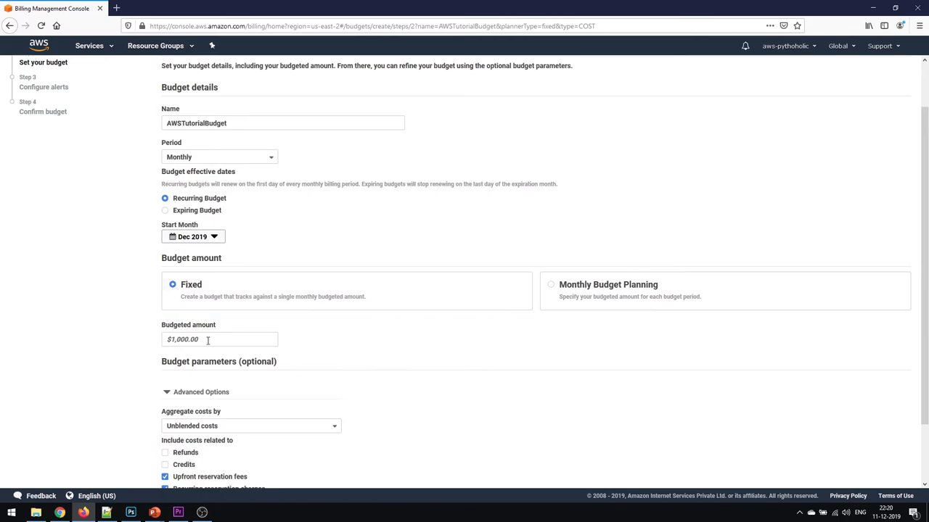
left_click(219, 340)
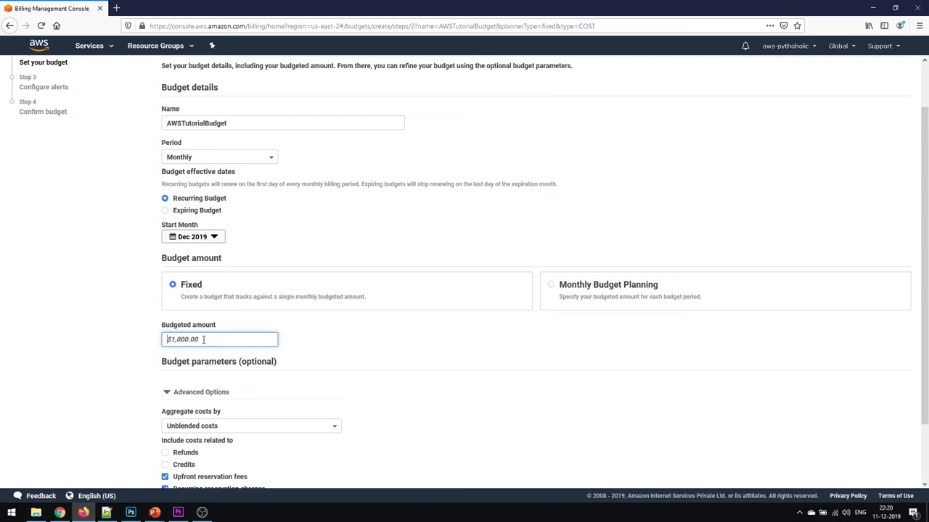
type("0.1")
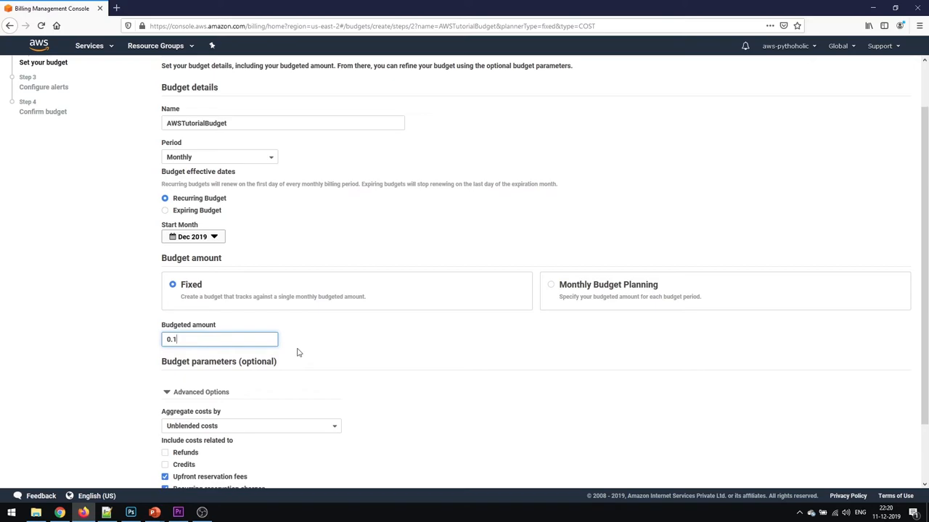
mouse_move(119, 339)
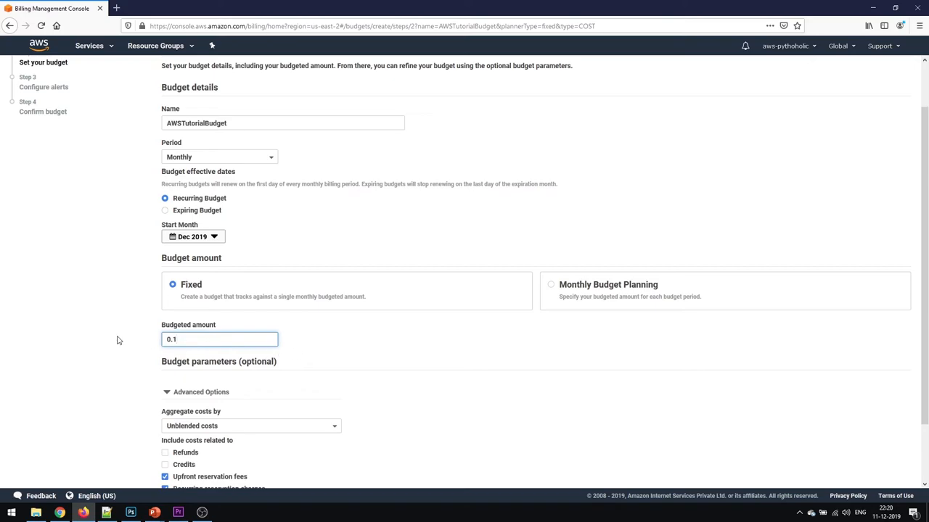
scroll("down", 3)
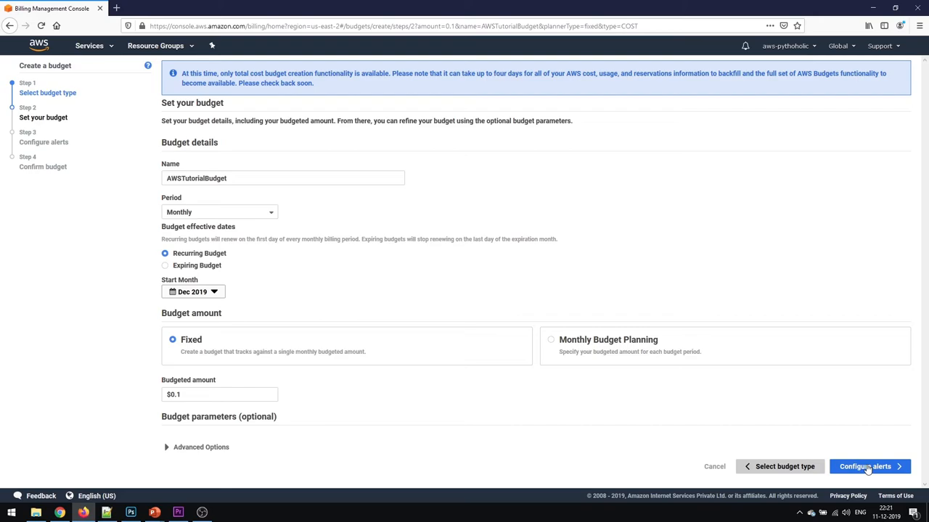
Add an actual-cost alert at 0.1% of budgeted amount with an email contact
left_click(867, 467)
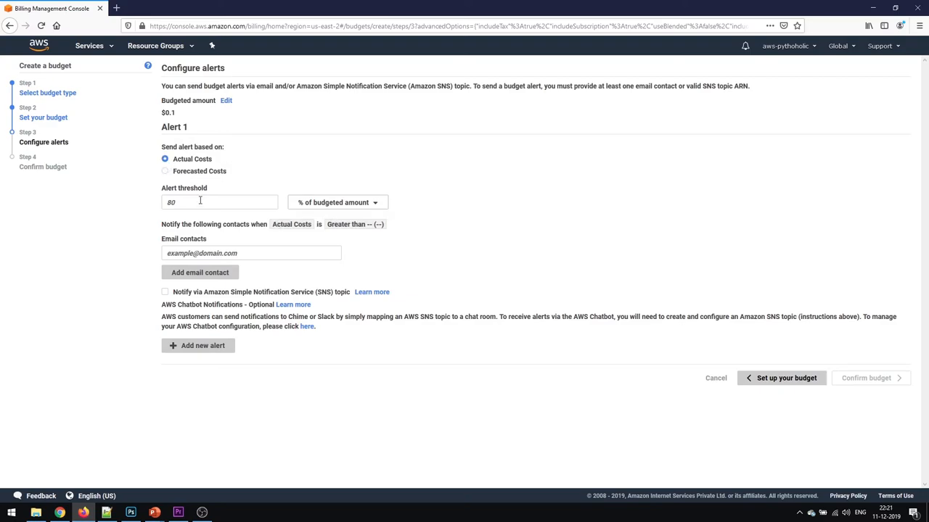
type("0")
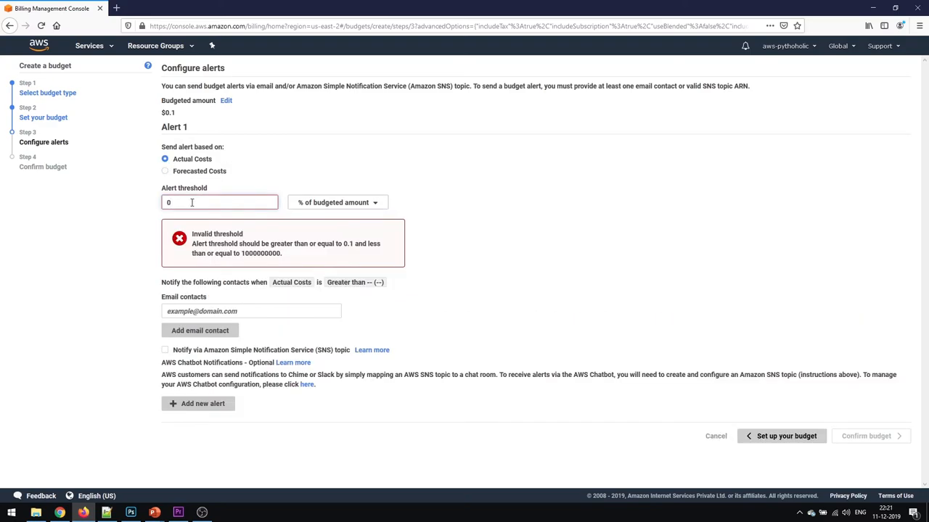
type("0.1")
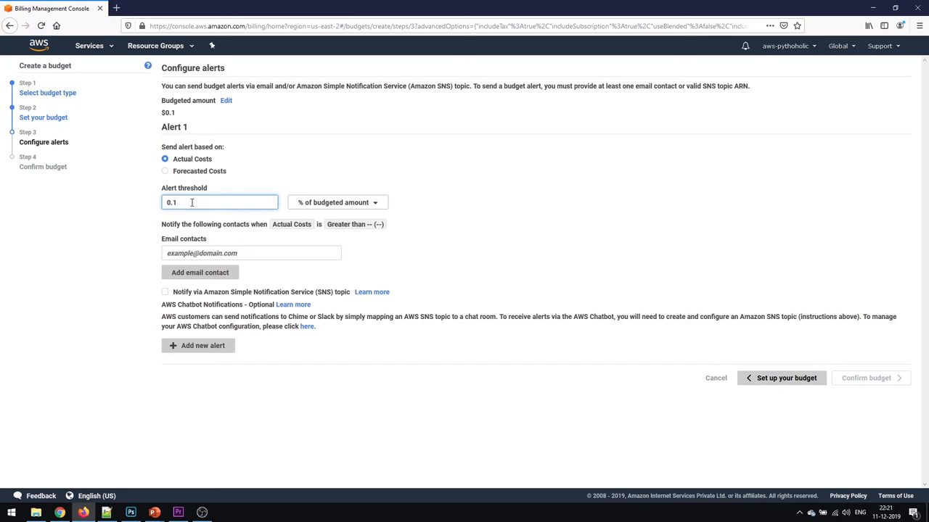
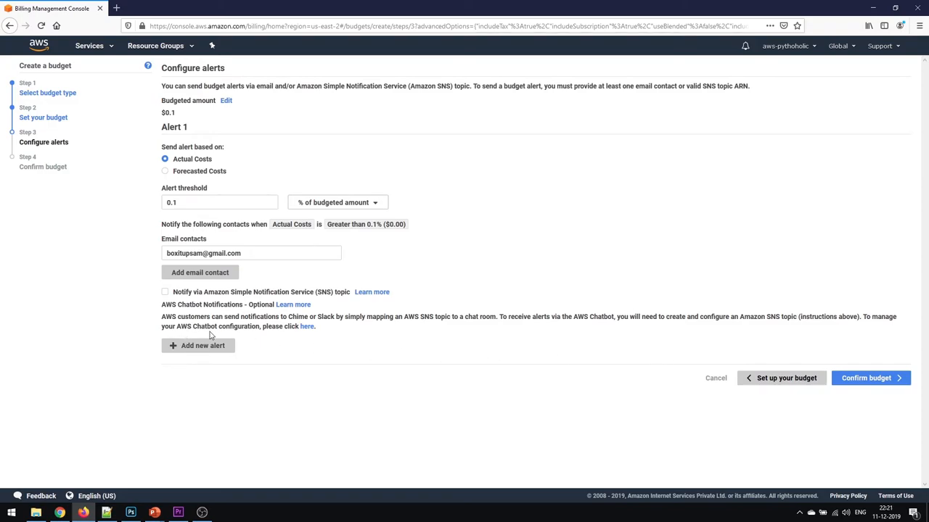
mouse_move(540, 339)
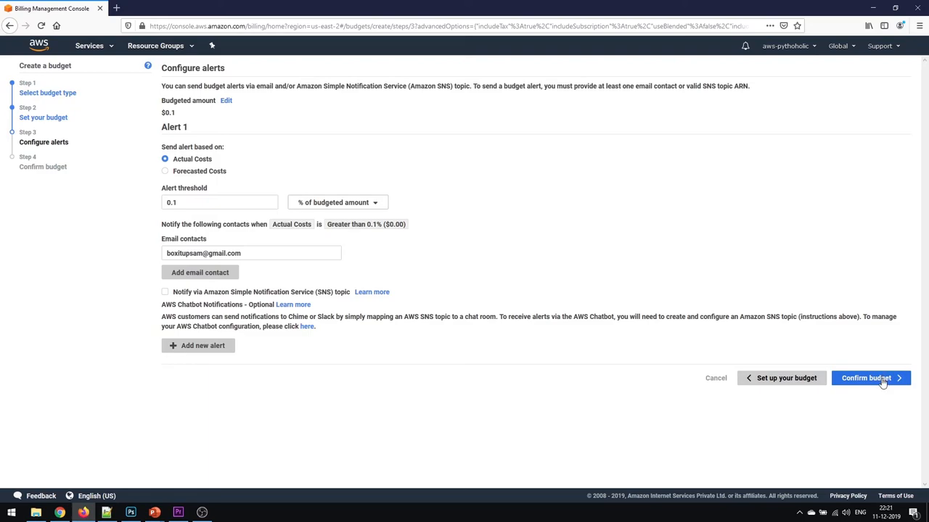
Review the Monthly $0.10 summary and create AWSTutorialBudget
left_click(871, 377)
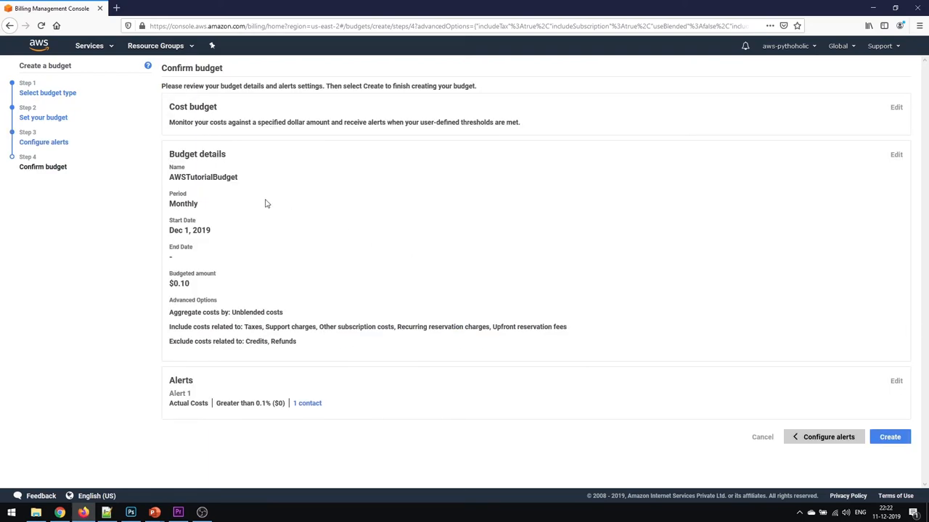
mouse_move(241, 203)
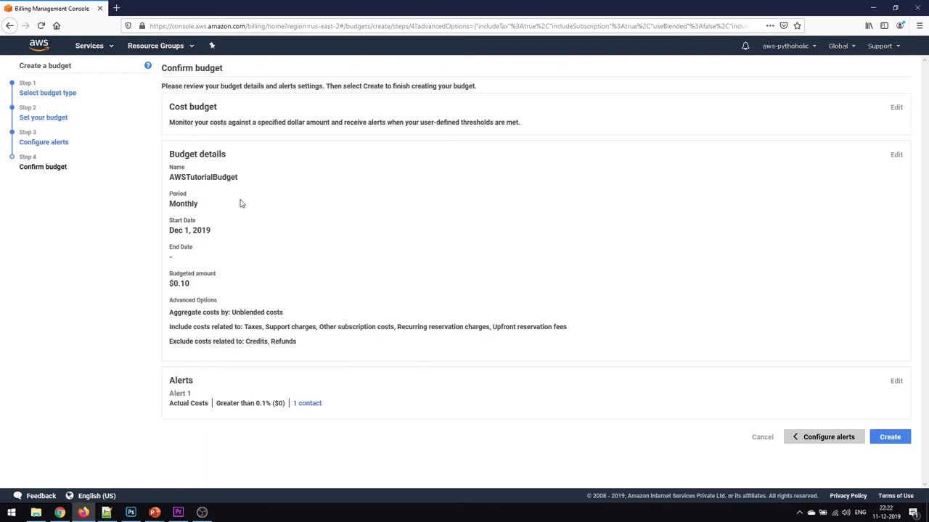
mouse_move(168, 182)
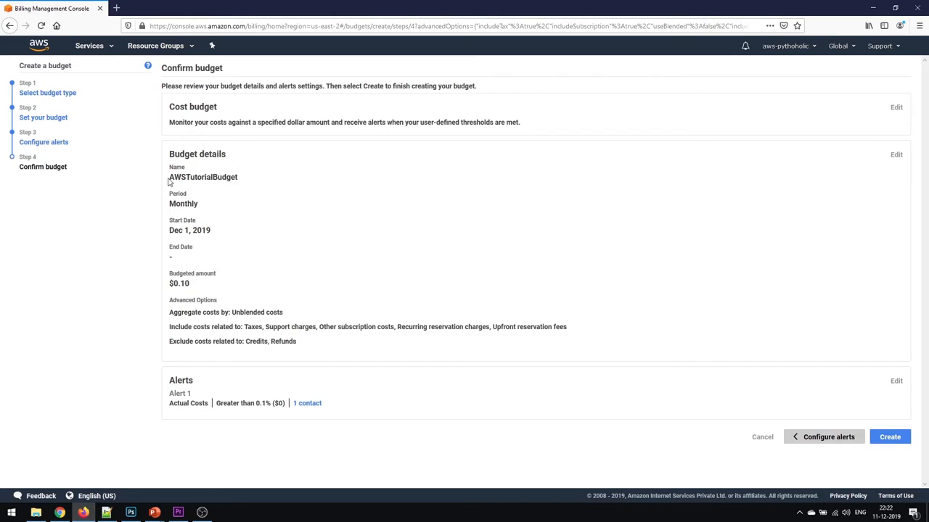
double_click(183, 203)
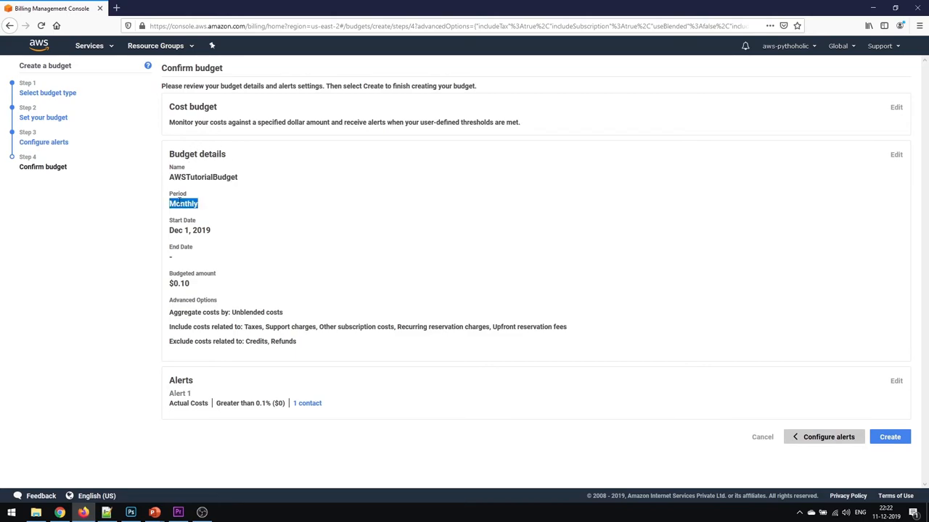
double_click(189, 230)
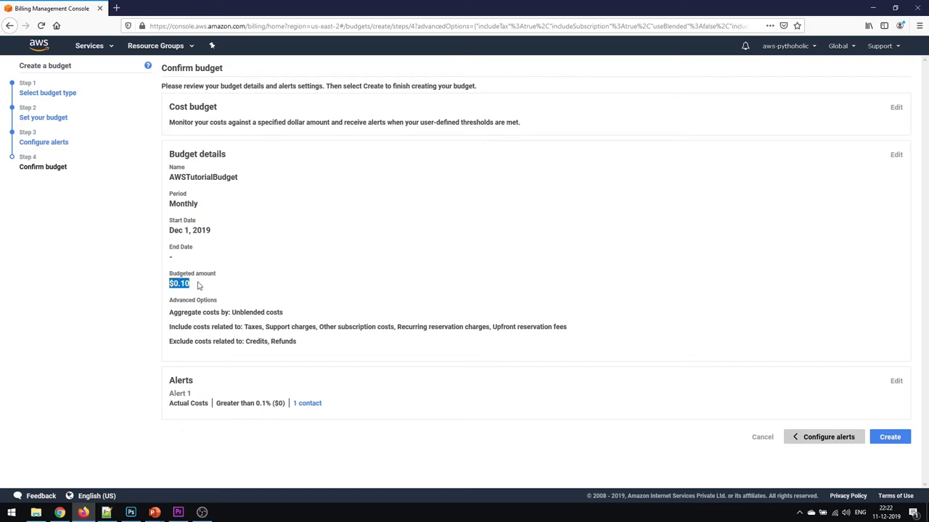
mouse_move(232, 295)
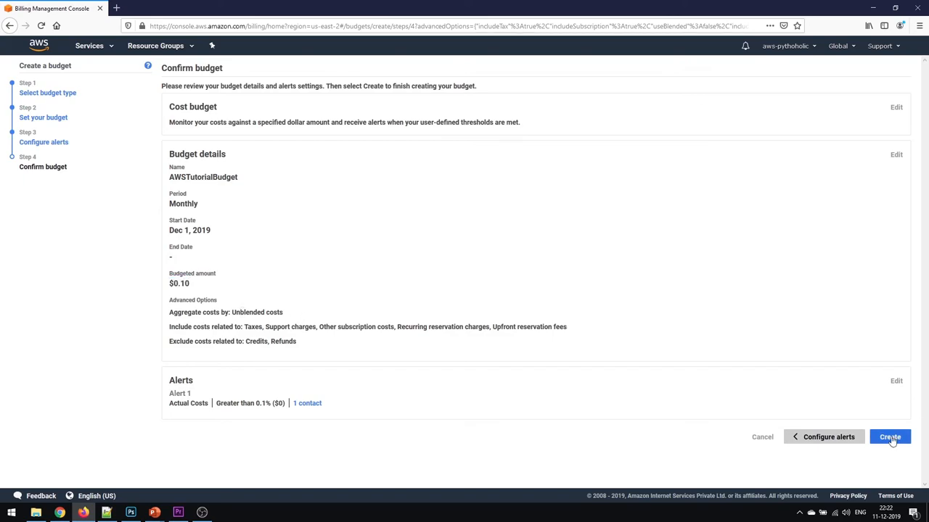
left_click(888, 436)
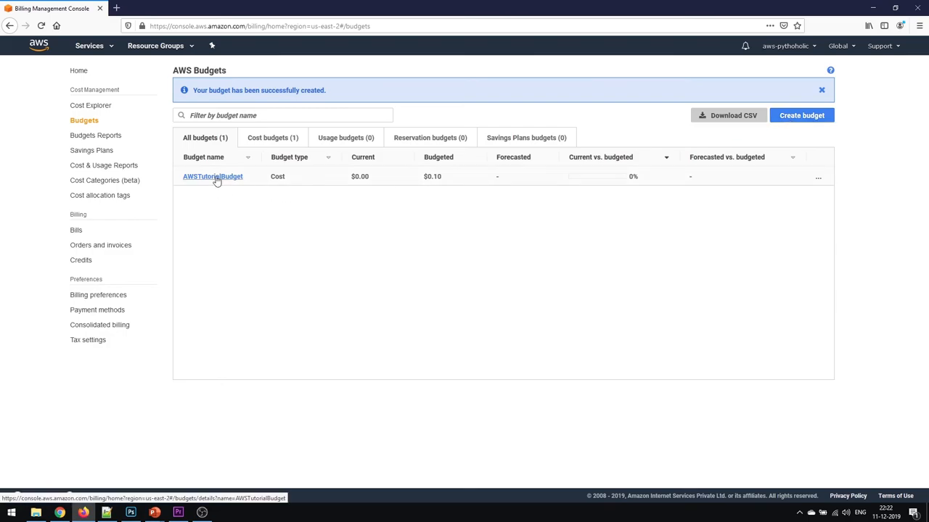
left_click(212, 177)
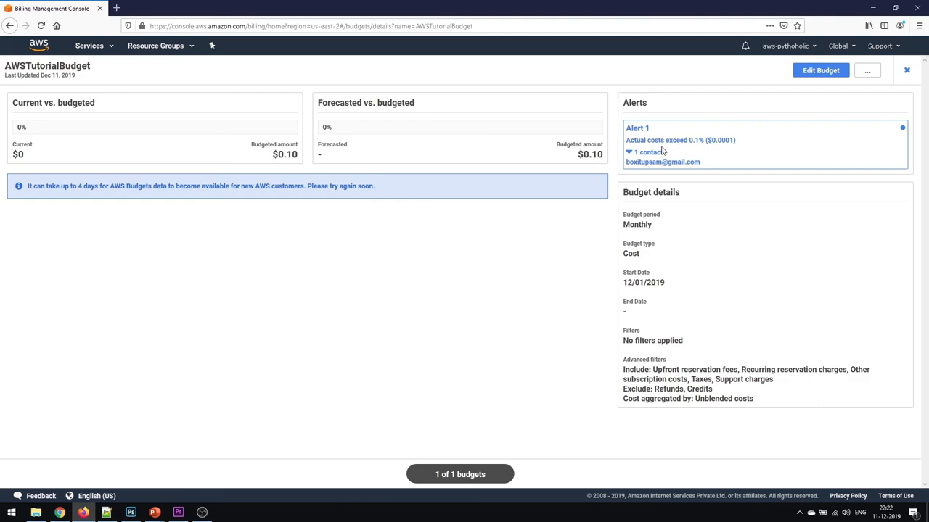
mouse_move(700, 152)
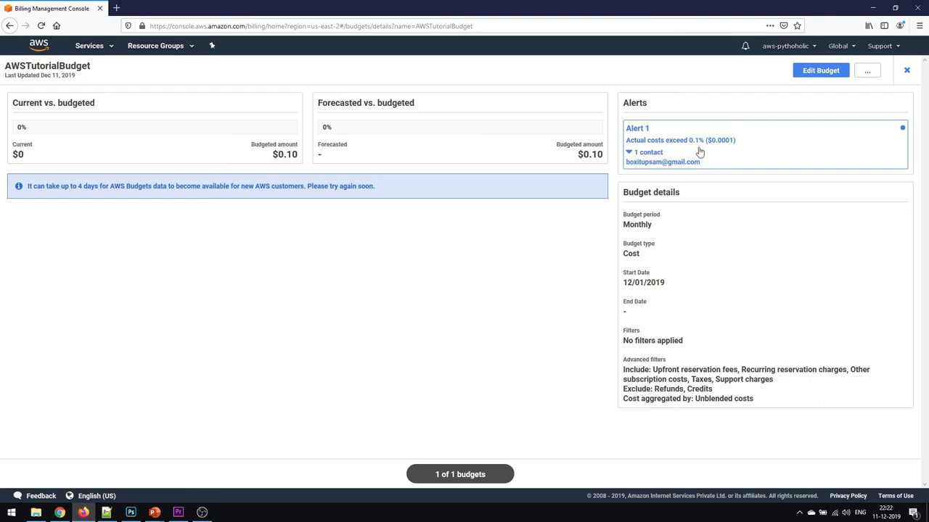
left_click(99, 135)
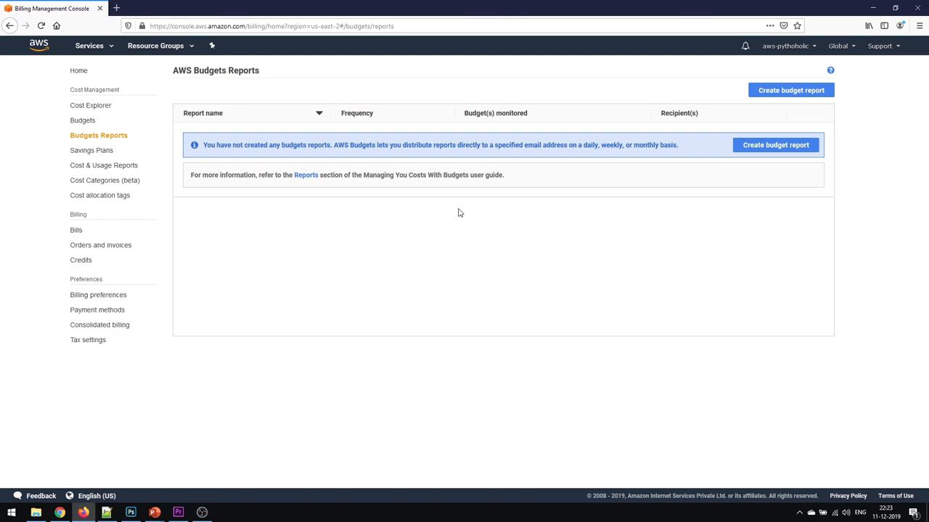
left_click(81, 119)
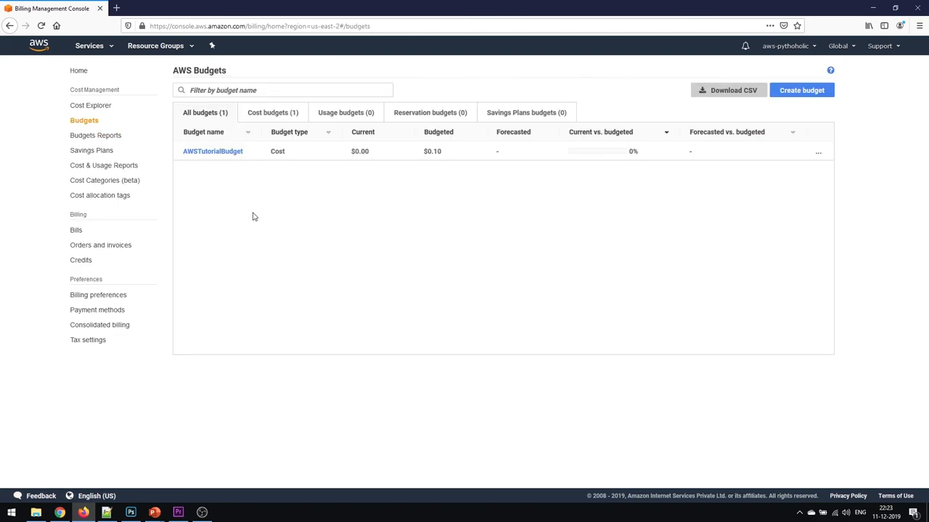